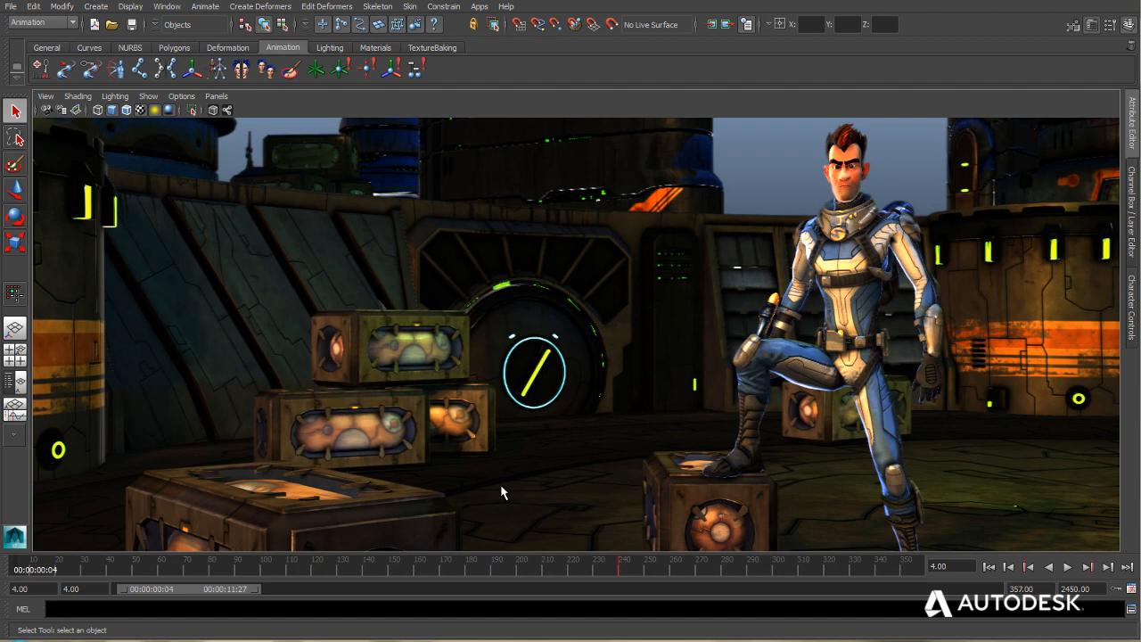
# Open the Window menu's list of general editors to reach the Script Editor.
pyautogui.click(166, 6)
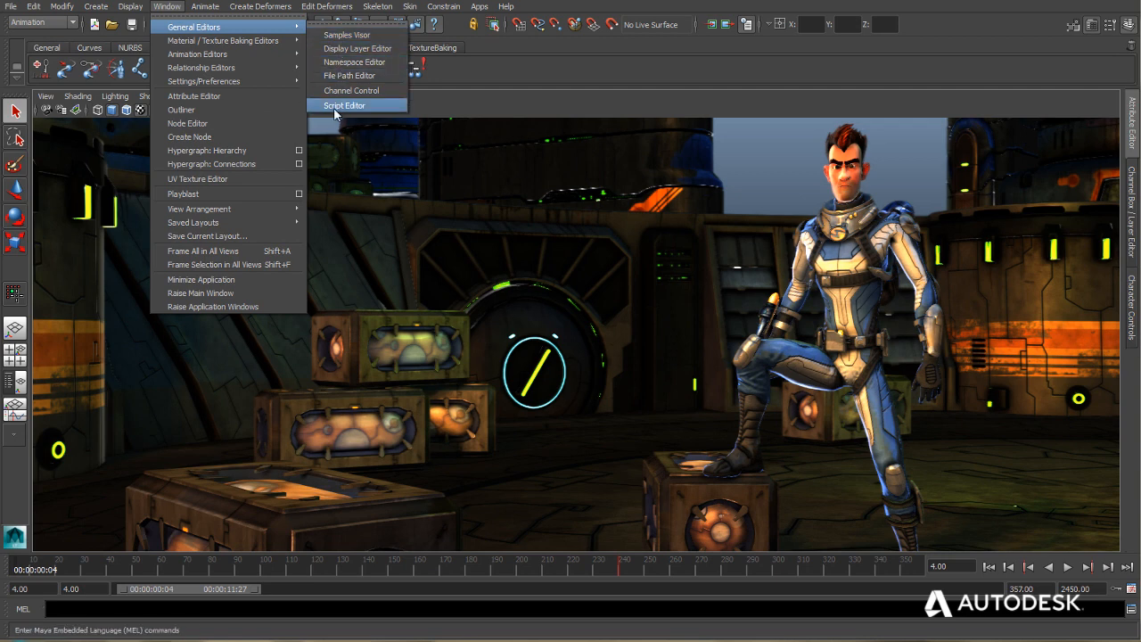
pyautogui.moveTo(337, 114)
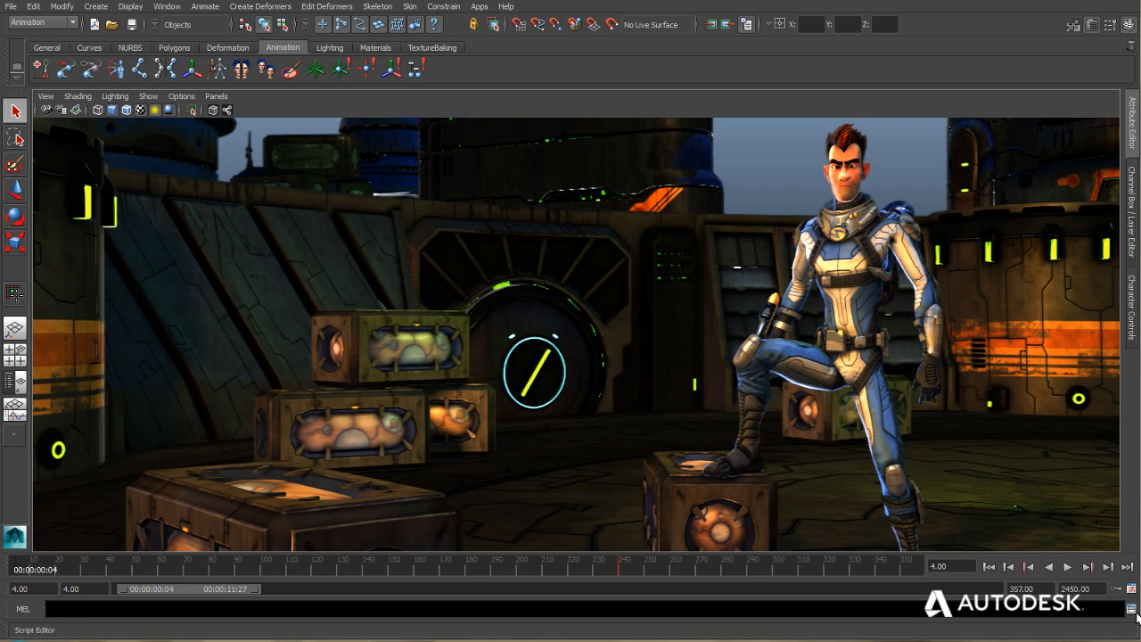
pyautogui.moveTo(1132, 613)
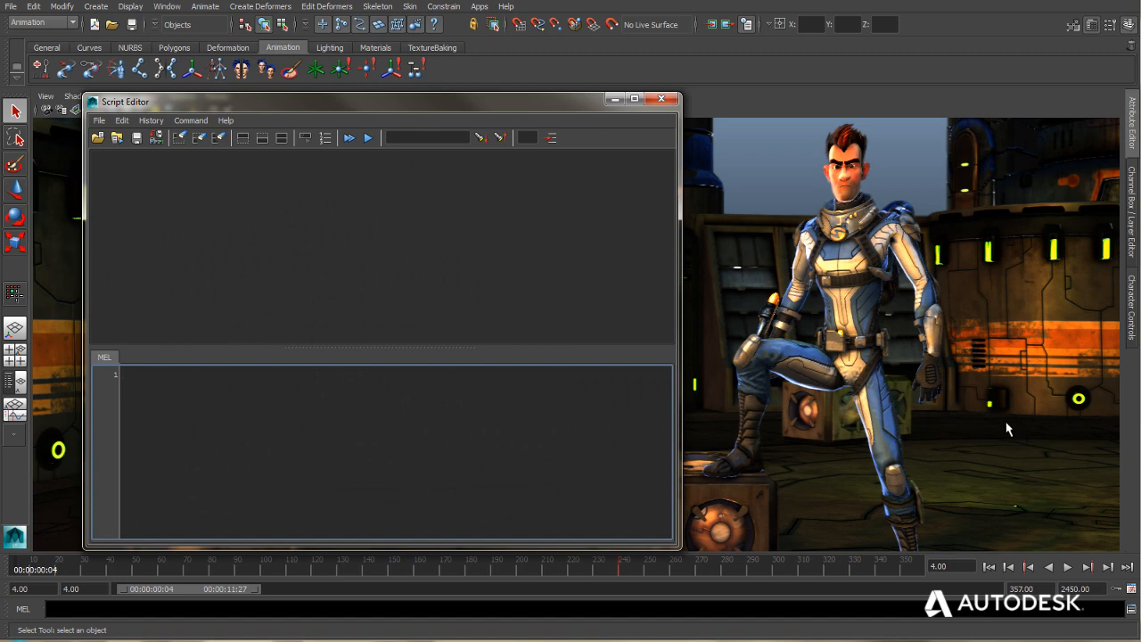
pyautogui.moveTo(333, 381)
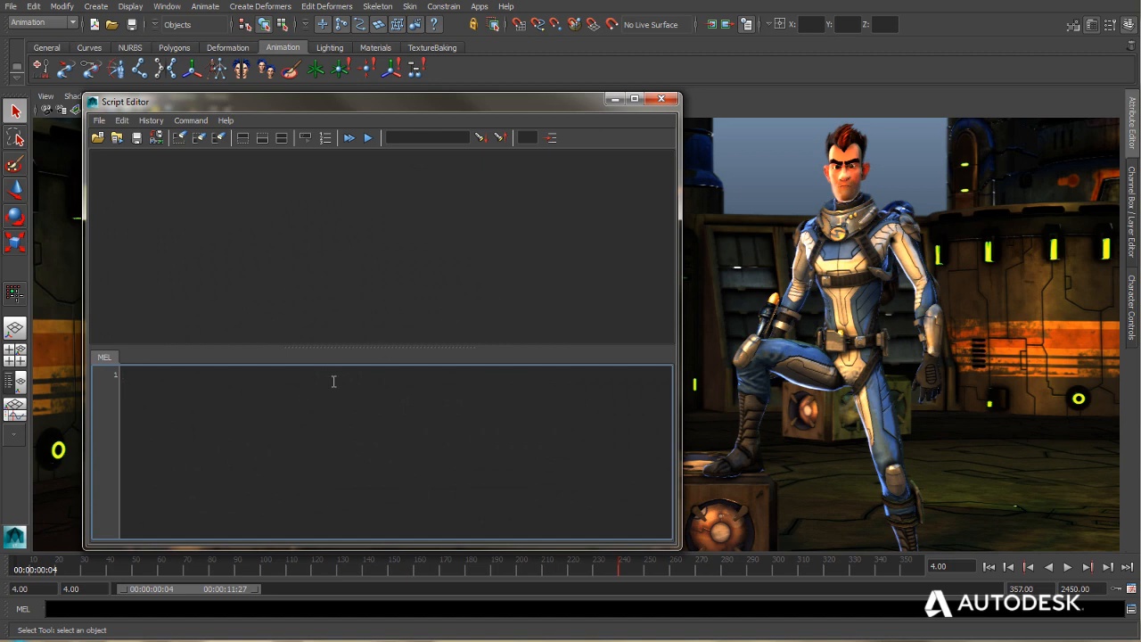
pyautogui.moveTo(164, 243)
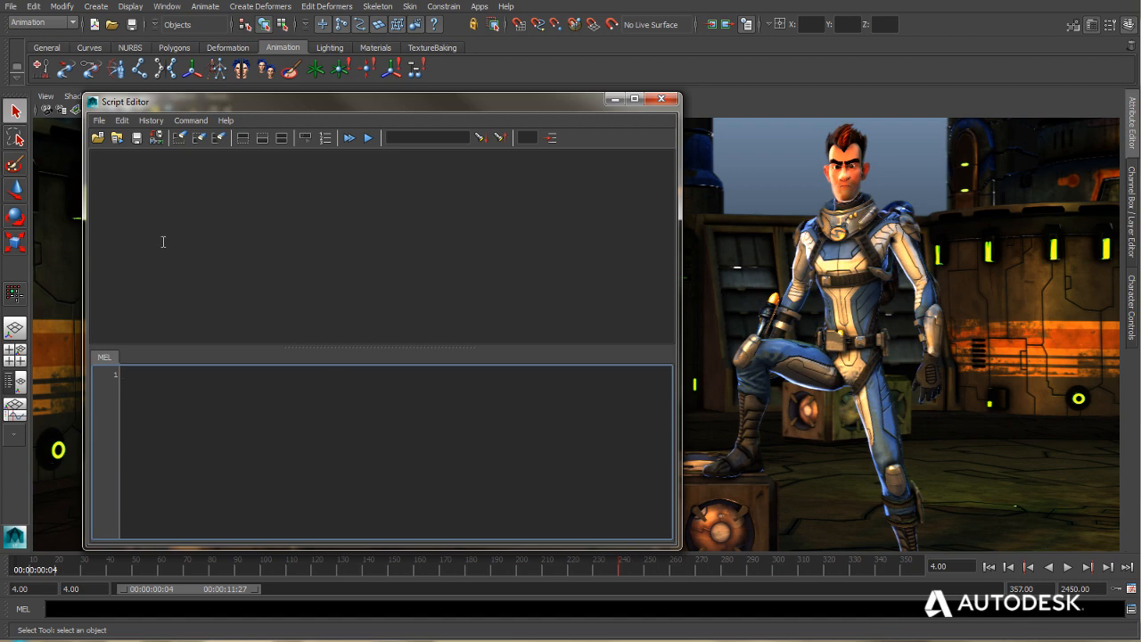
pyautogui.moveTo(170, 213)
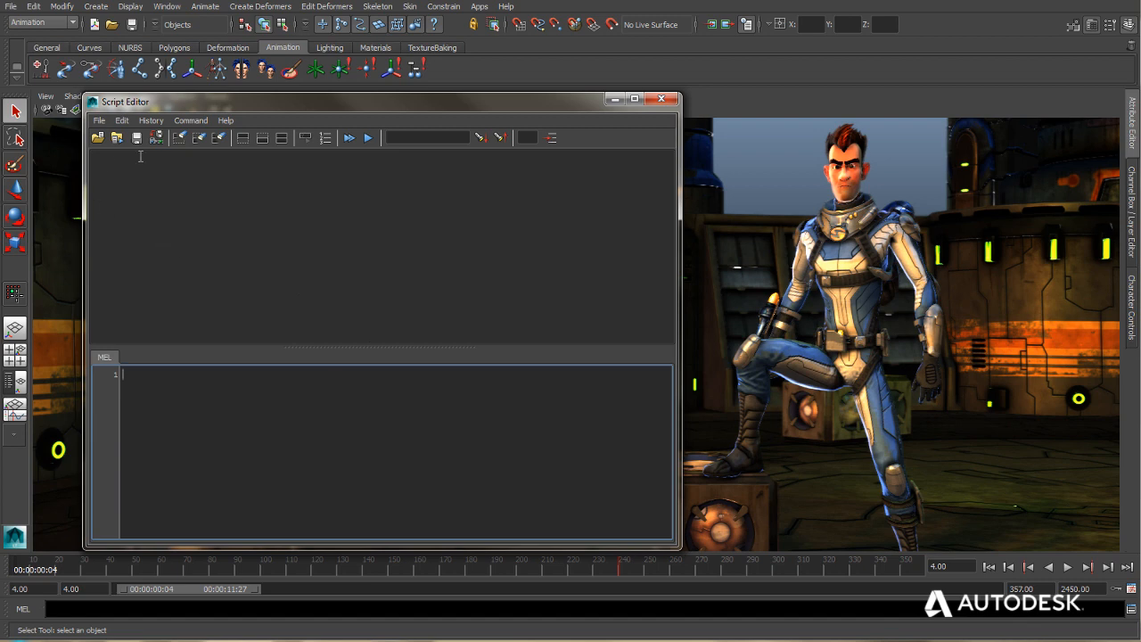
pyautogui.moveTo(148, 192)
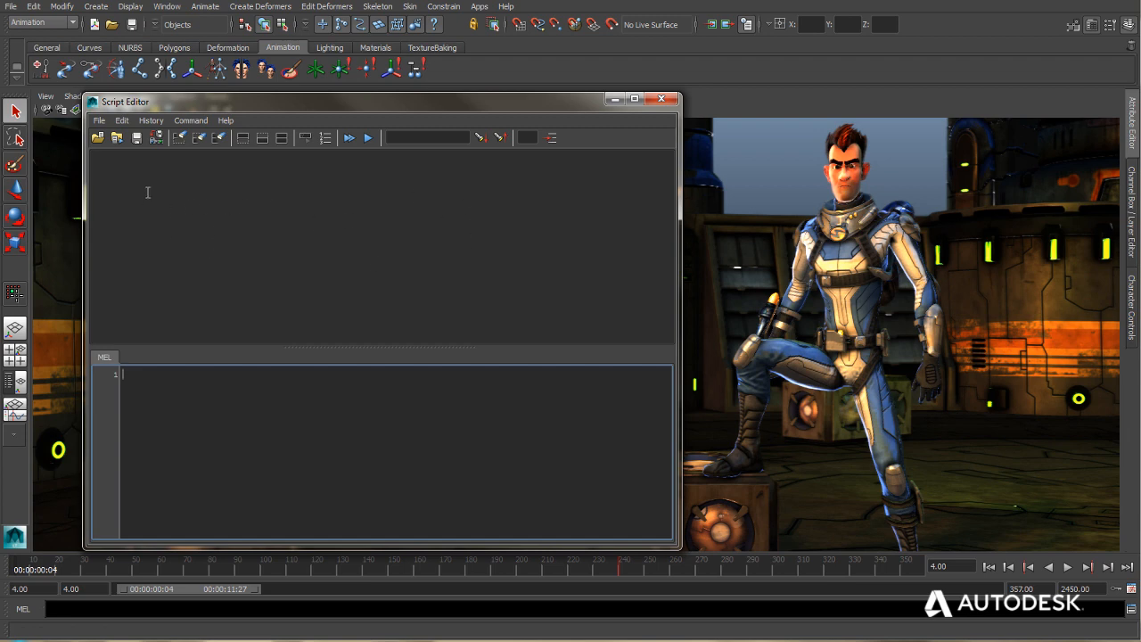
pyautogui.moveTo(108, 196)
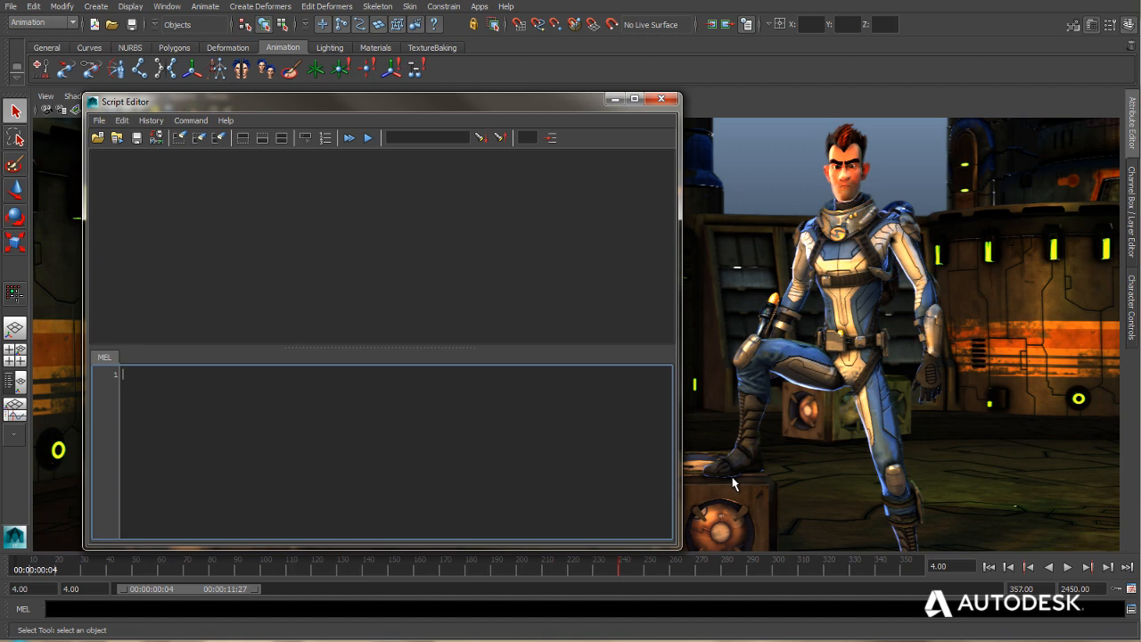
# Select crate0010 under the character's foot and view the MEL input pane's options menu.
pyautogui.click(722, 504)
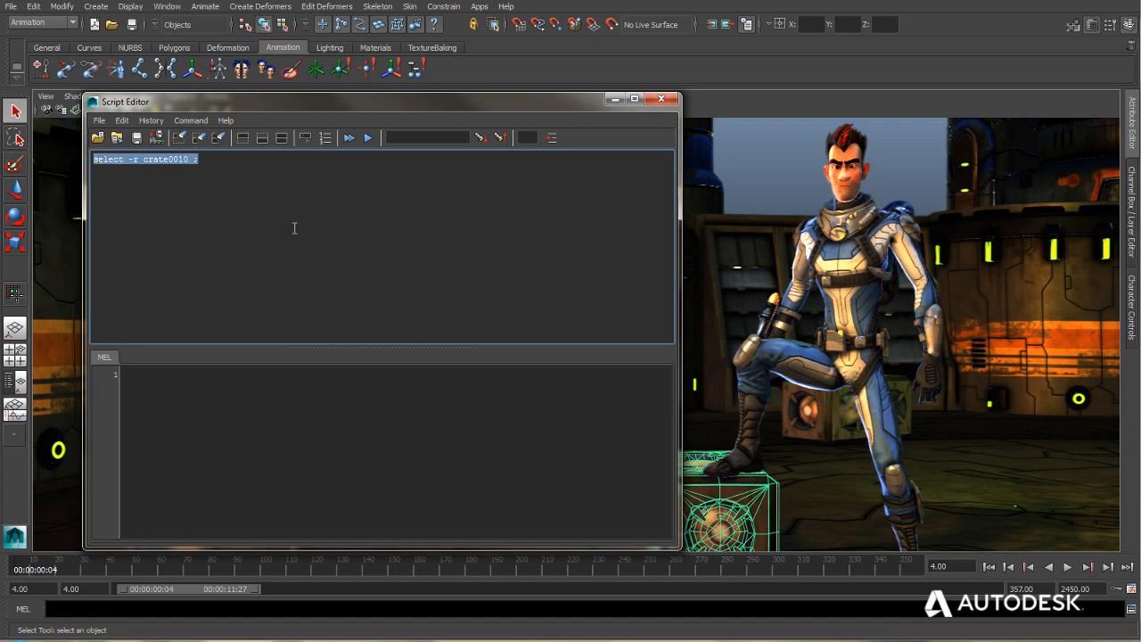
pyautogui.moveTo(308, 231)
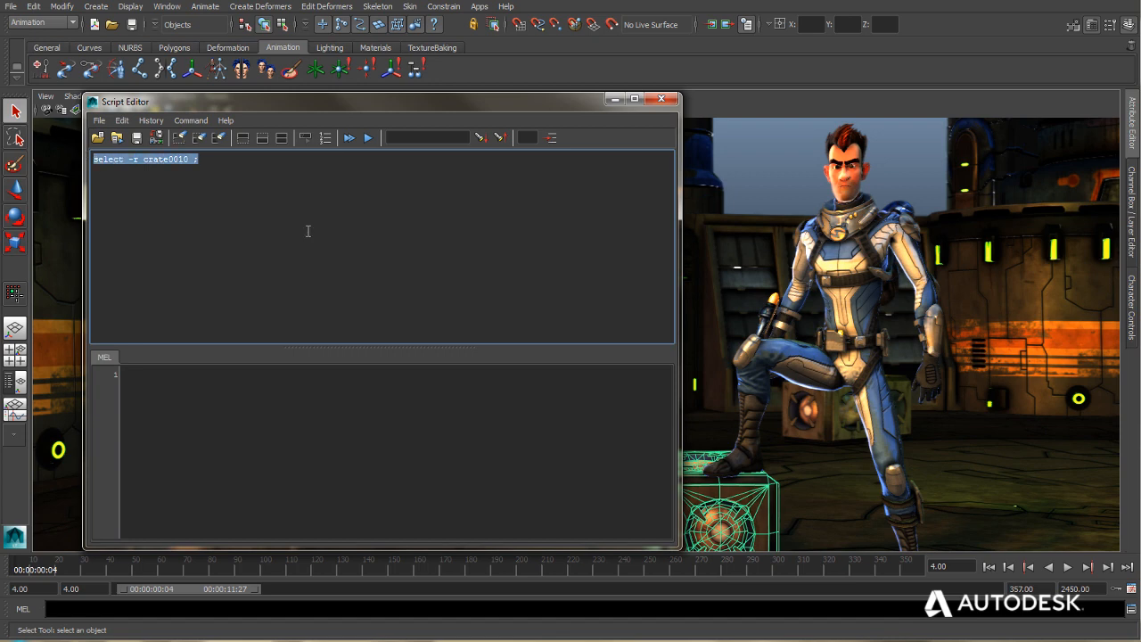
pyautogui.moveTo(197, 417)
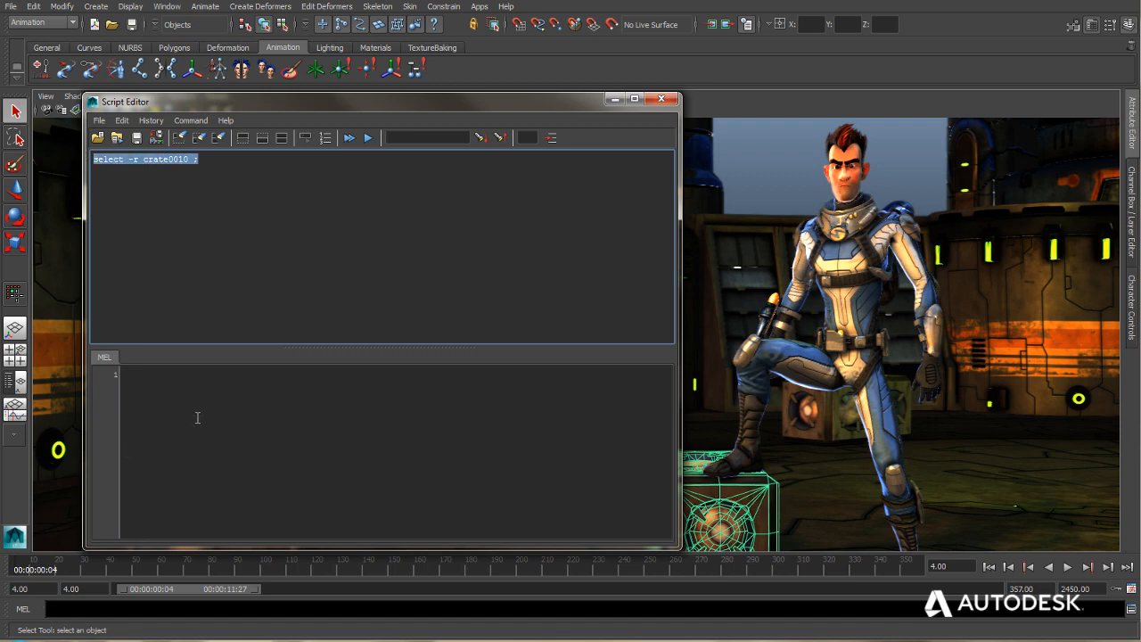
pyautogui.moveTo(163, 402)
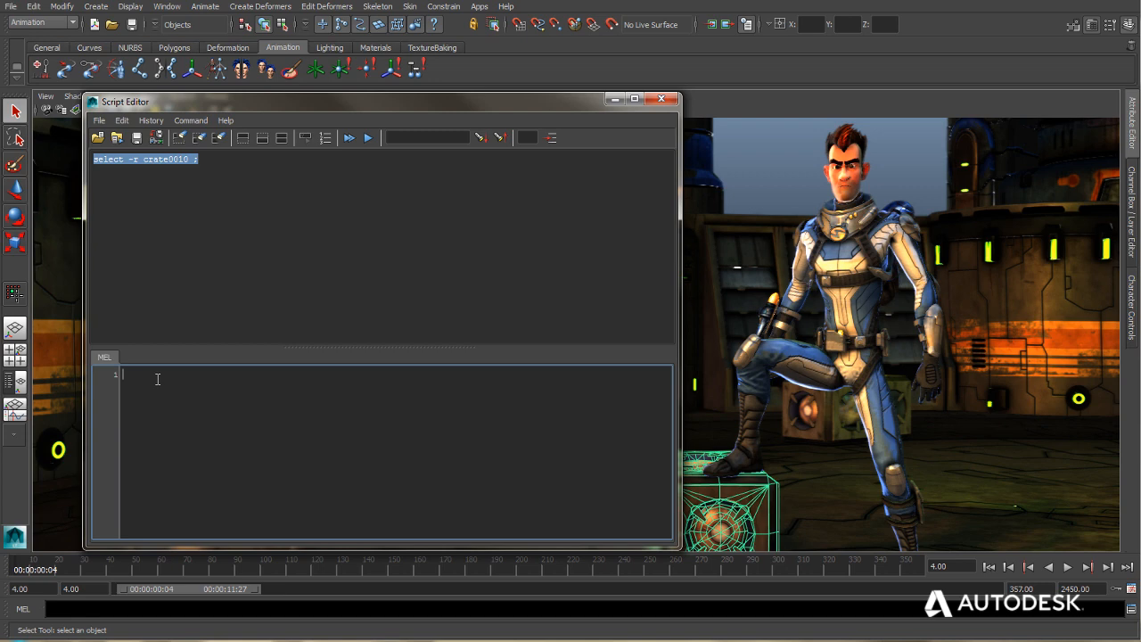
pyautogui.click(134, 357)
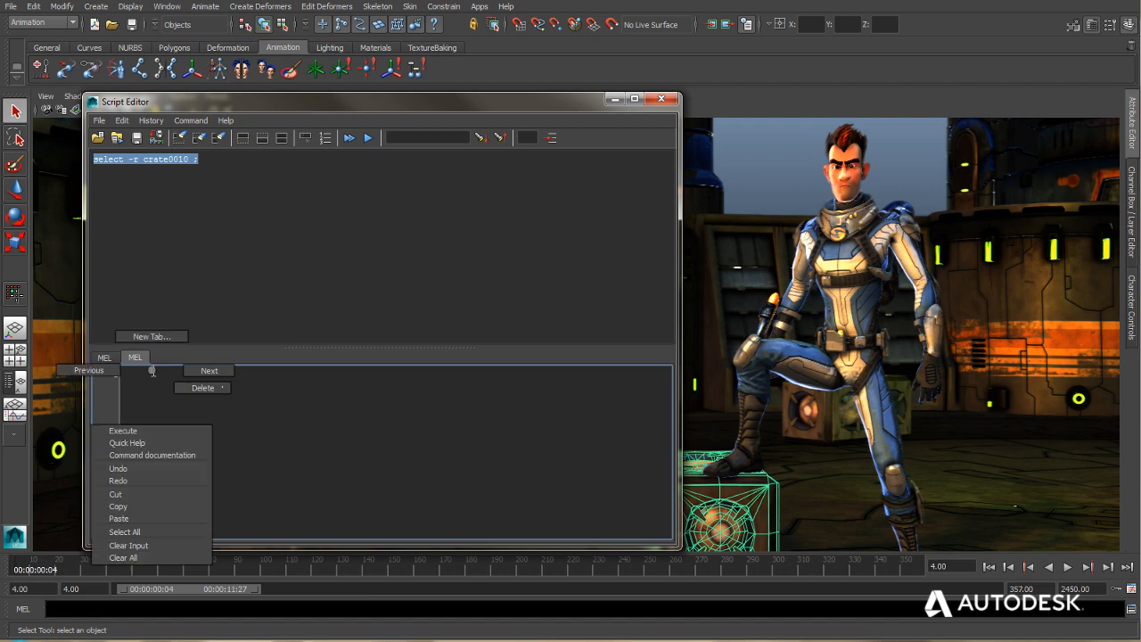
pyautogui.click(123, 558)
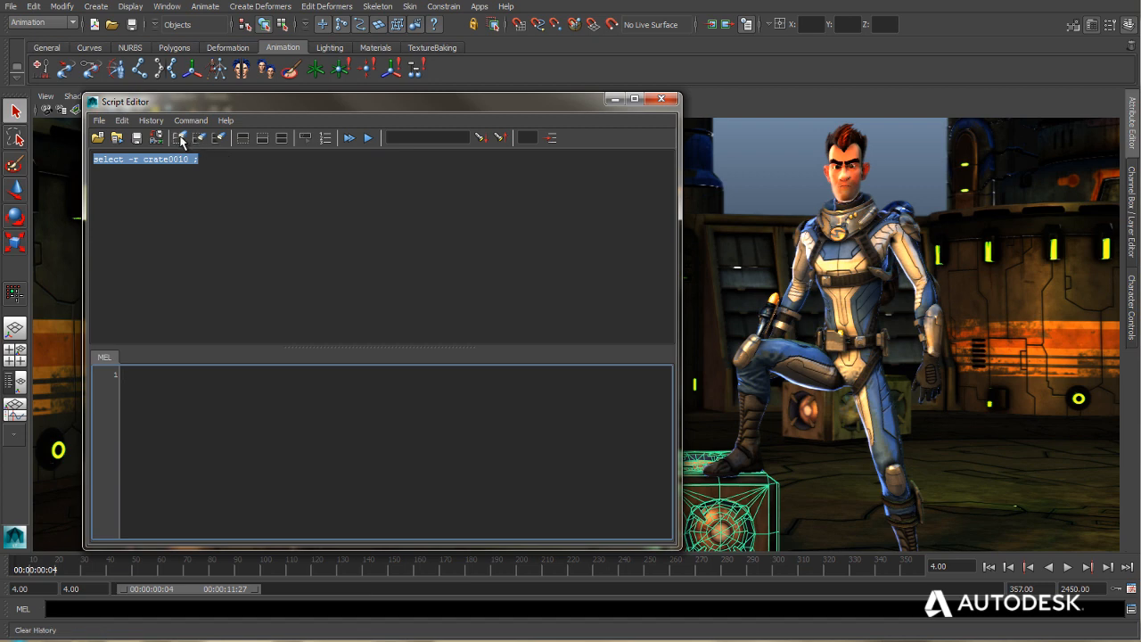
# Clear the crate selection command from the Script Editor history and review the toolbar controls.
pyautogui.click(179, 137)
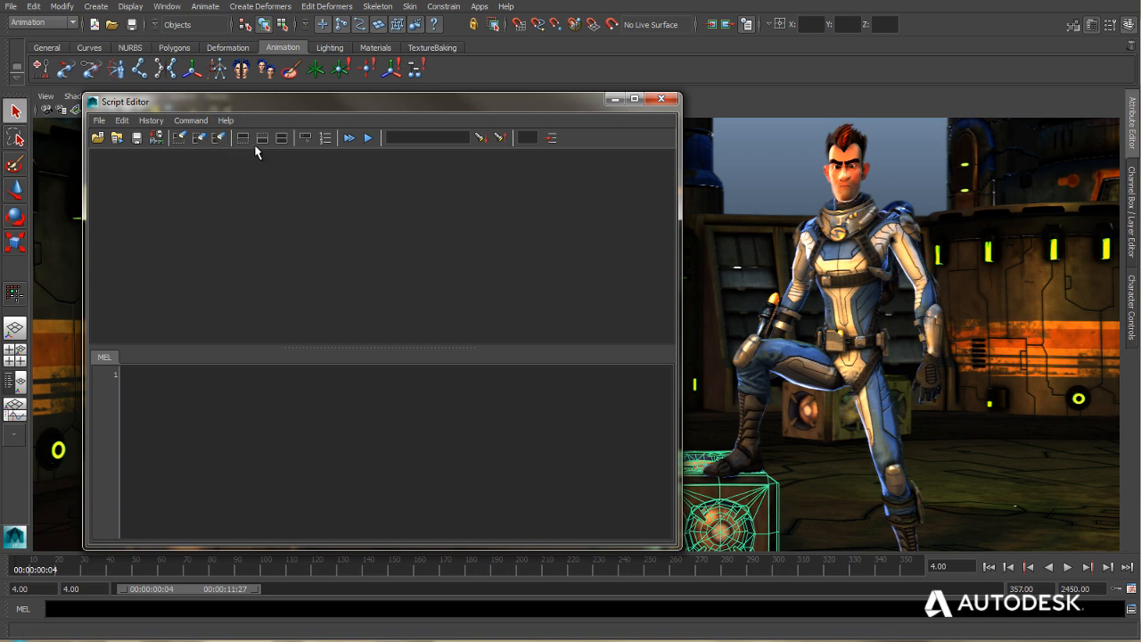
pyautogui.moveTo(243, 137)
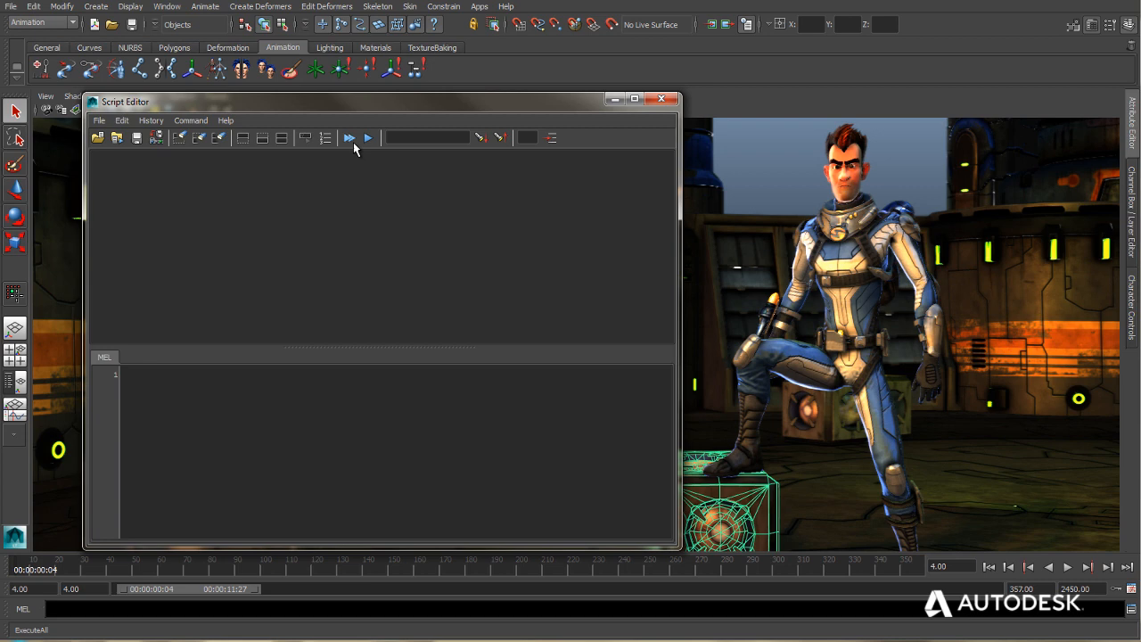
pyautogui.click(426, 138)
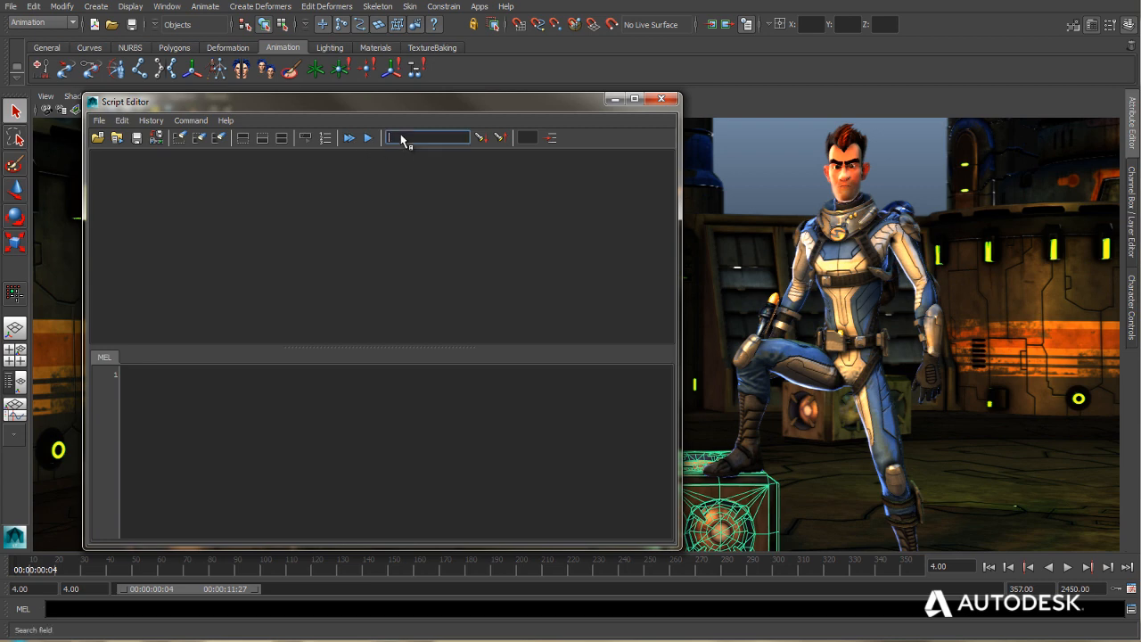
pyautogui.moveTo(482, 138)
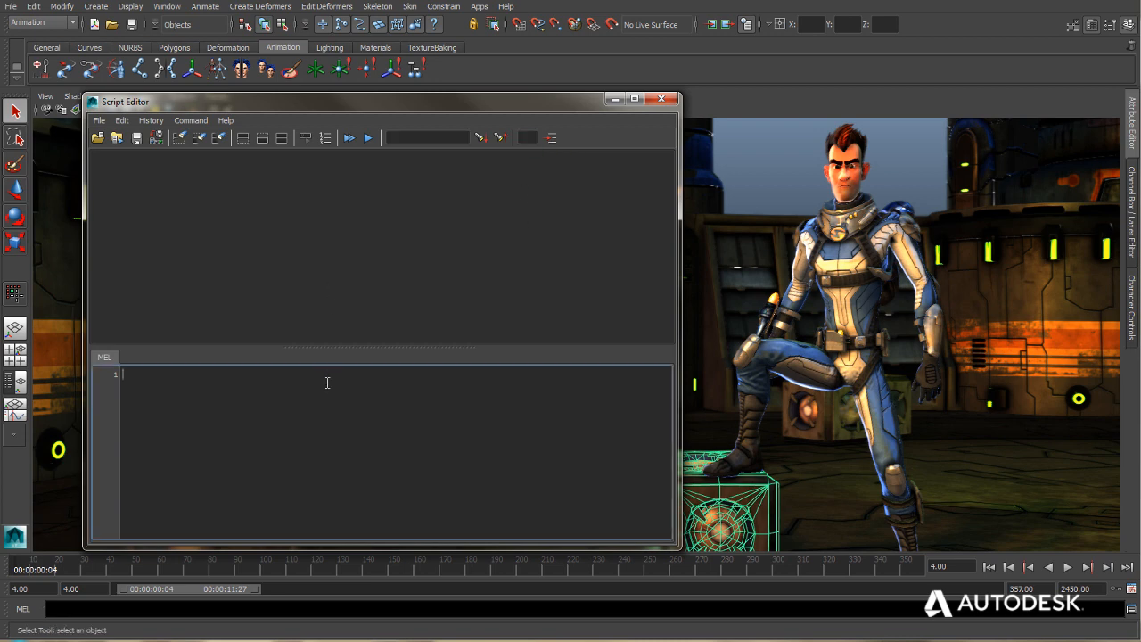
pyautogui.moveTo(206, 402)
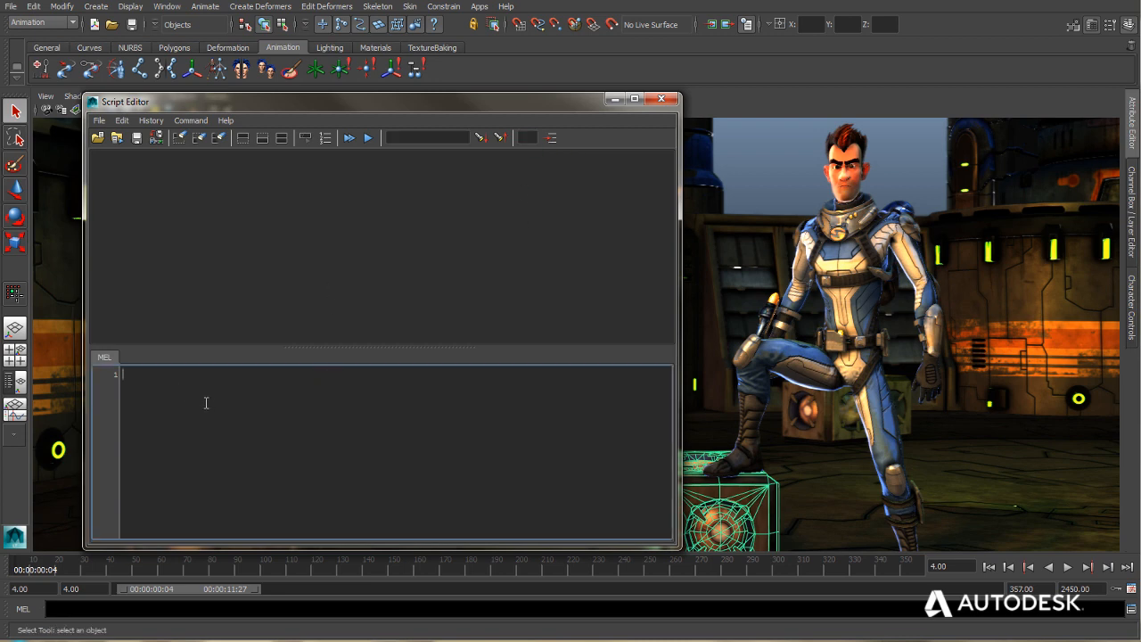
# Clear the trial 'se' command, then type 'mo' to show completions listing move.
pyautogui.write('select')
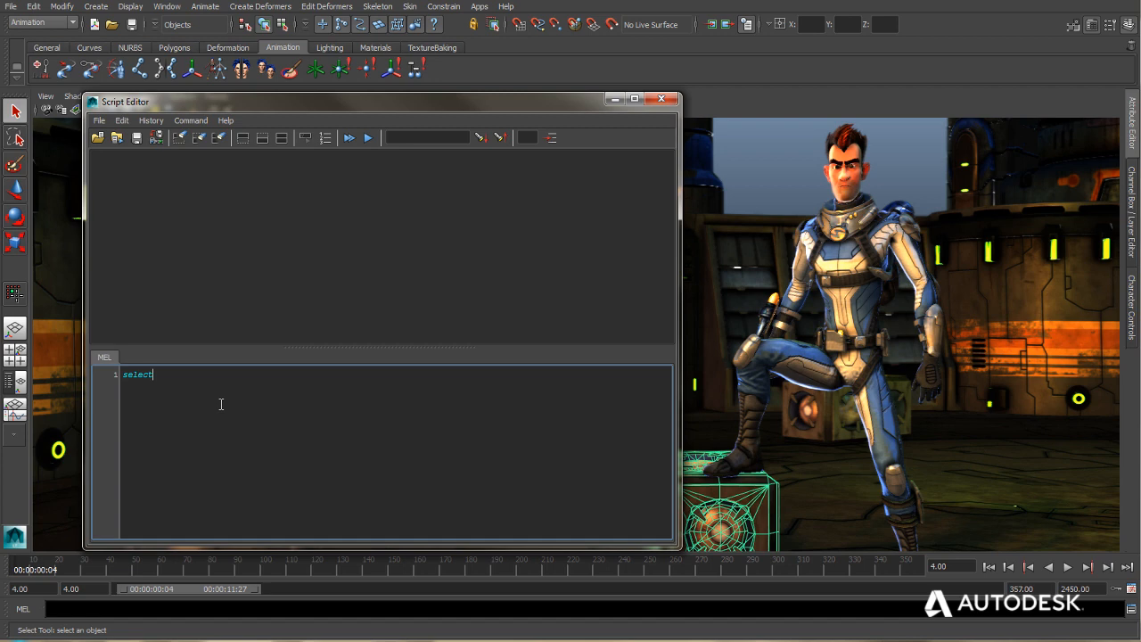
pyautogui.press('ctrl+a')
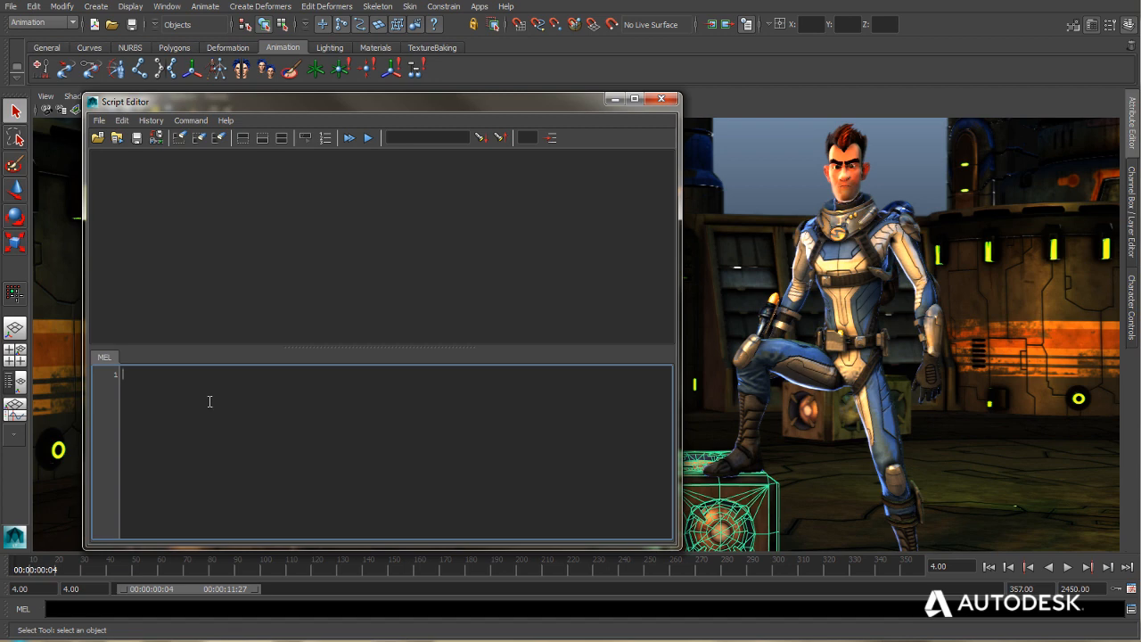
pyautogui.click(190, 120)
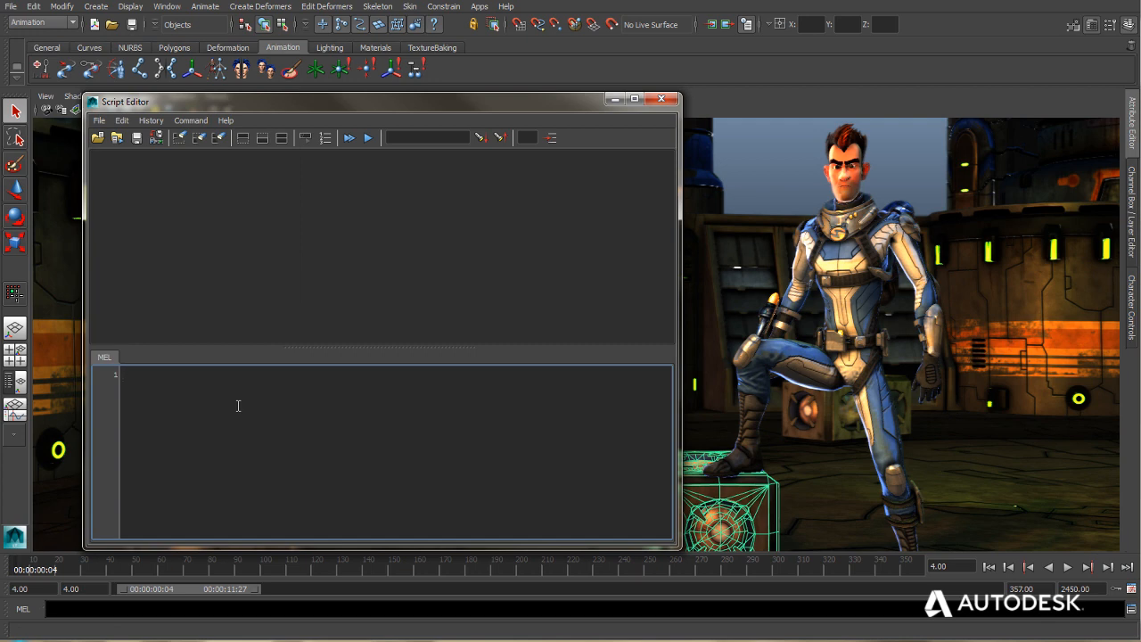
pyautogui.moveTo(315, 392)
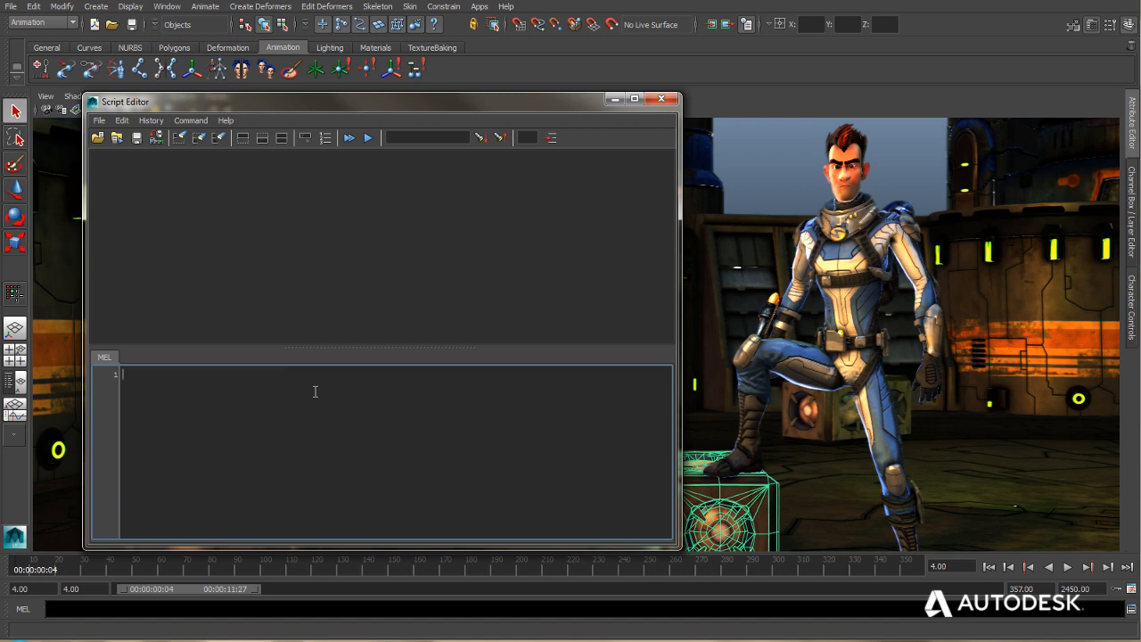
pyautogui.write('mo')
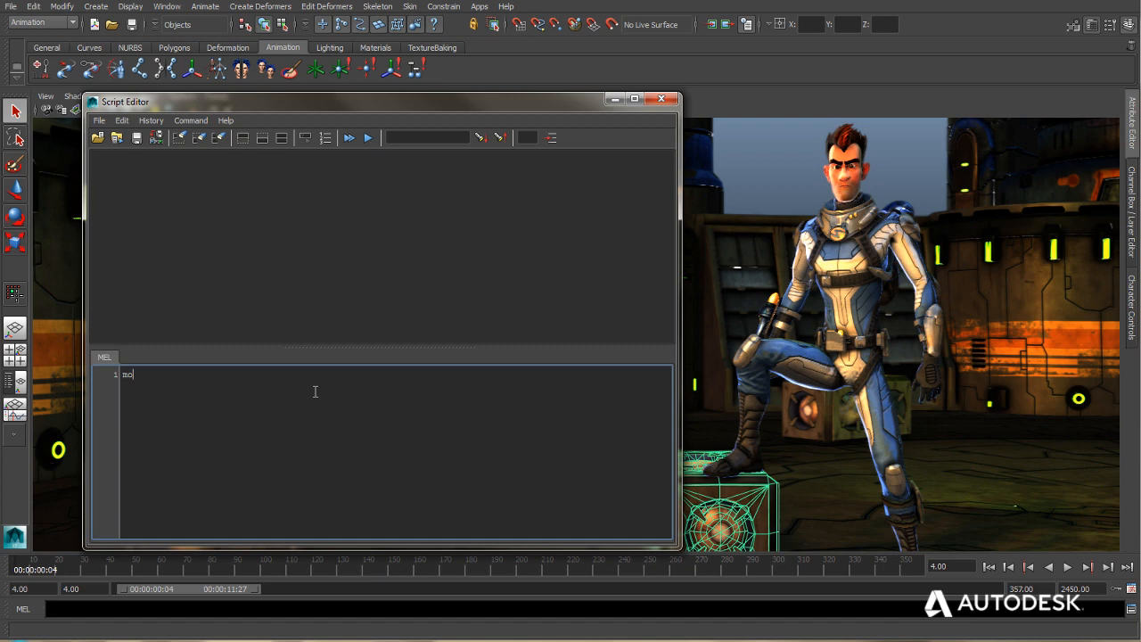
pyautogui.write('o')
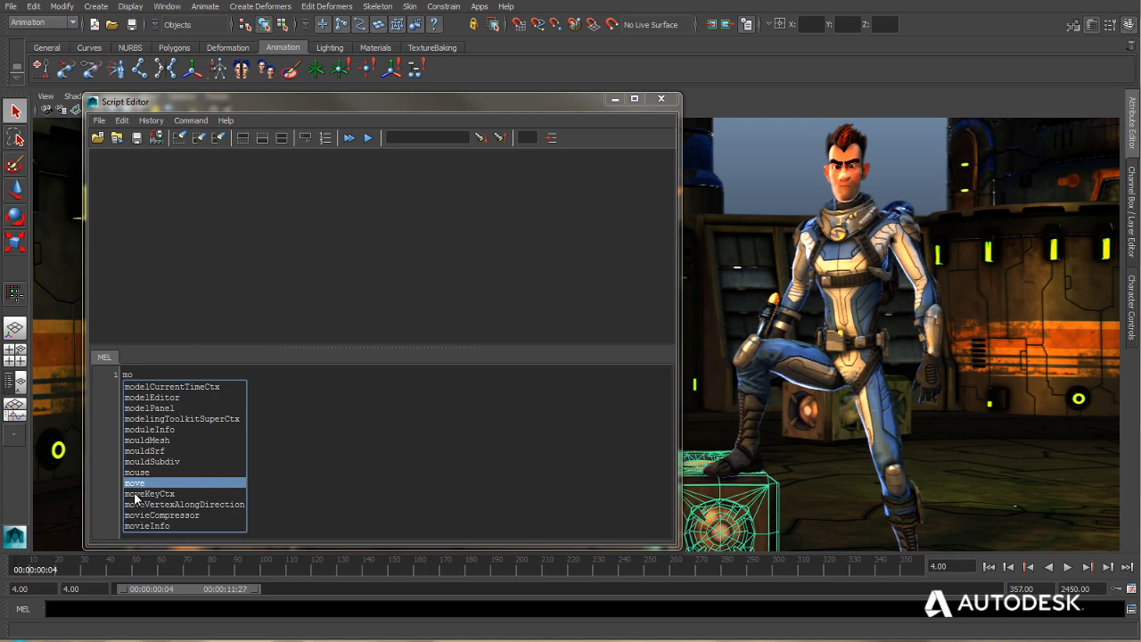
pyautogui.moveTo(138, 486)
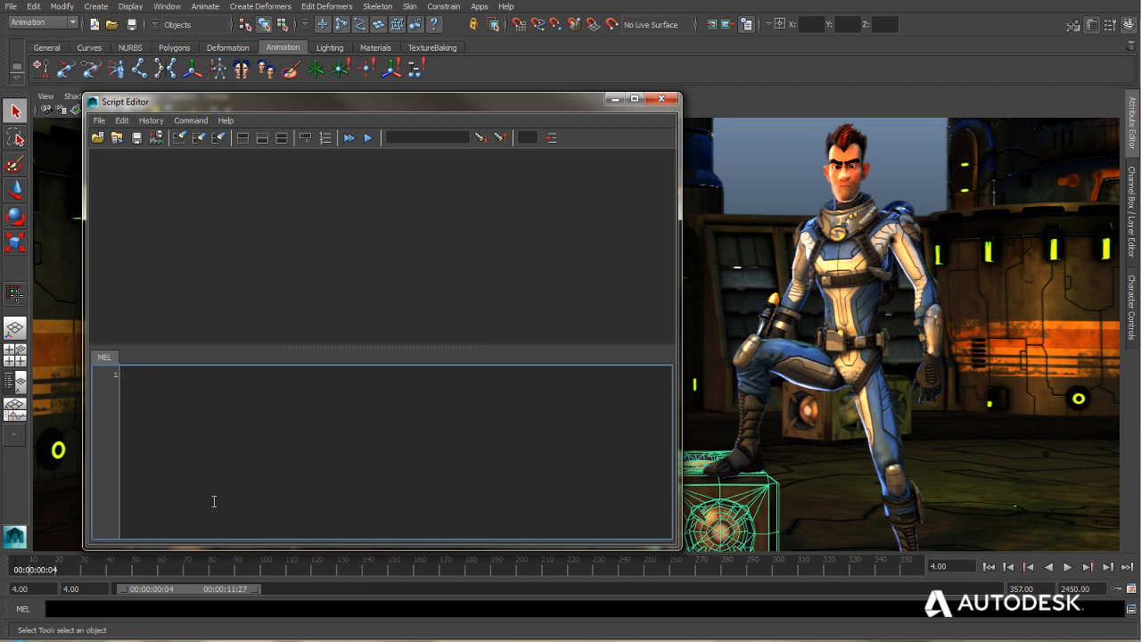
pyautogui.moveTo(822, 431)
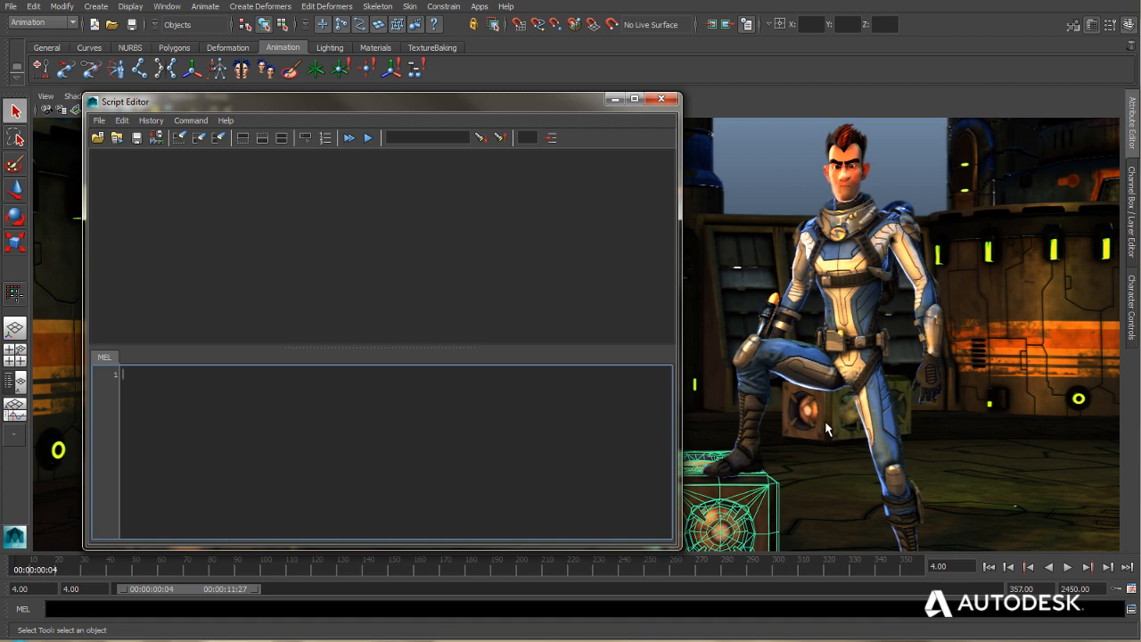
# Select crate008 and drag it sideways along the X axis.
pyautogui.click(847, 419)
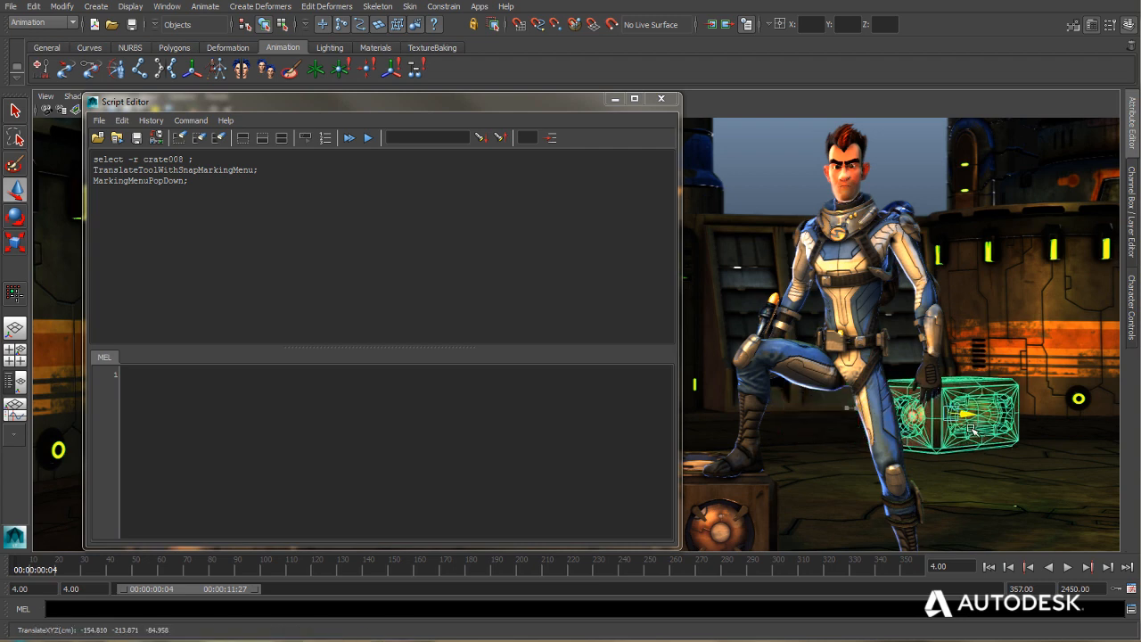
pyautogui.moveTo(963, 415); pyautogui.dragTo(989, 415)
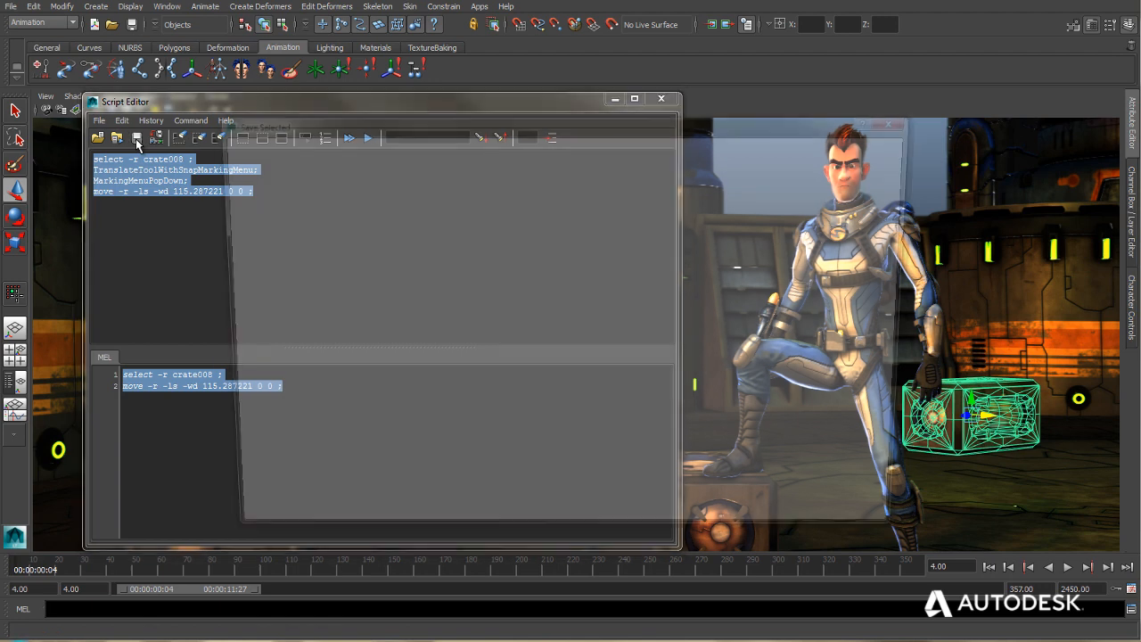
# Save the selected crate commands as a script named 'select', then open the MEL command reference.
pyautogui.click(136, 138)
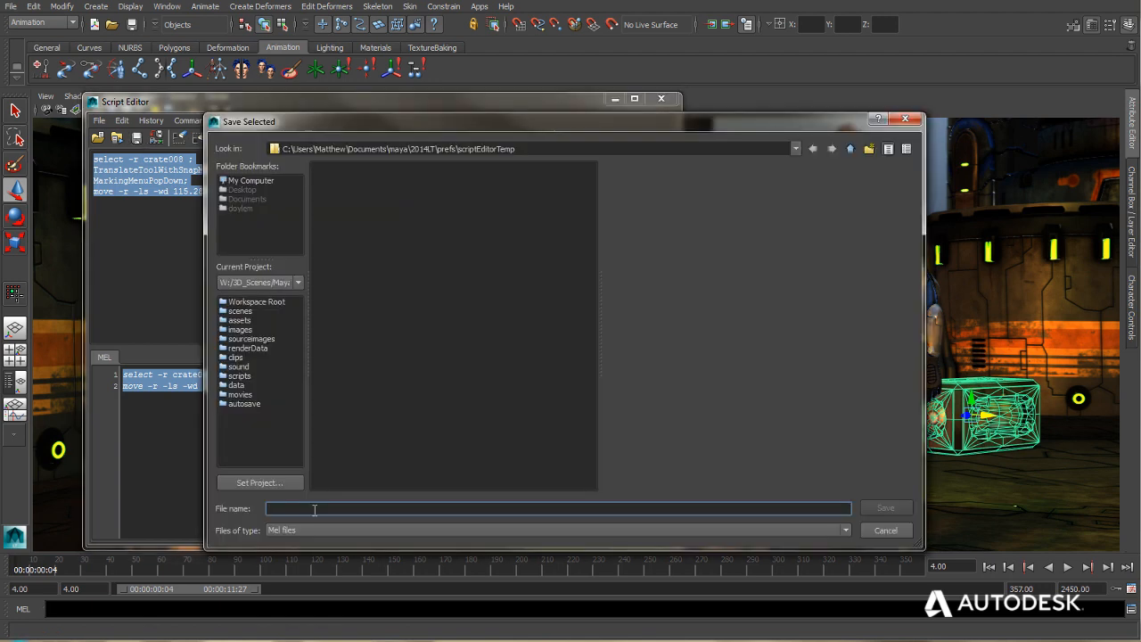
pyautogui.write('select')
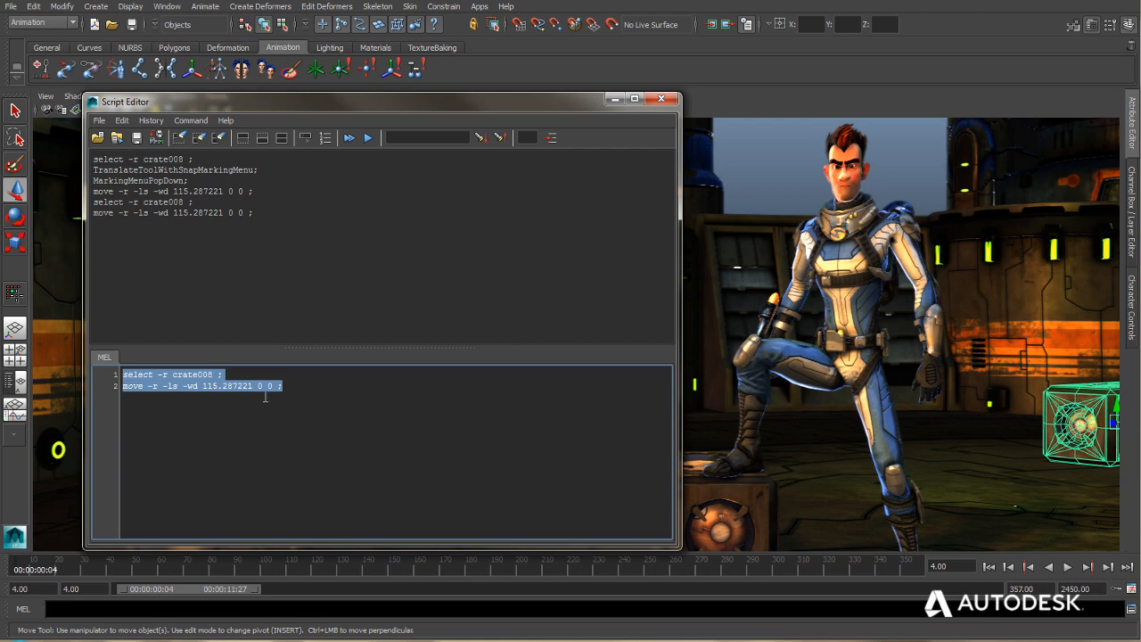
pyautogui.moveTo(283, 402)
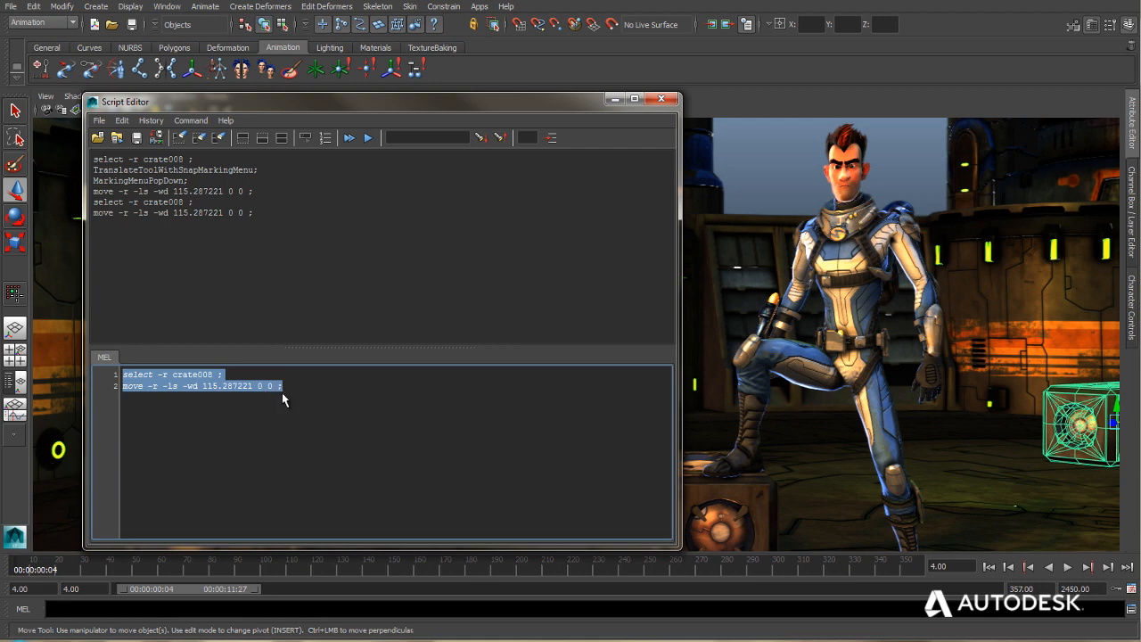
pyautogui.click(225, 121)
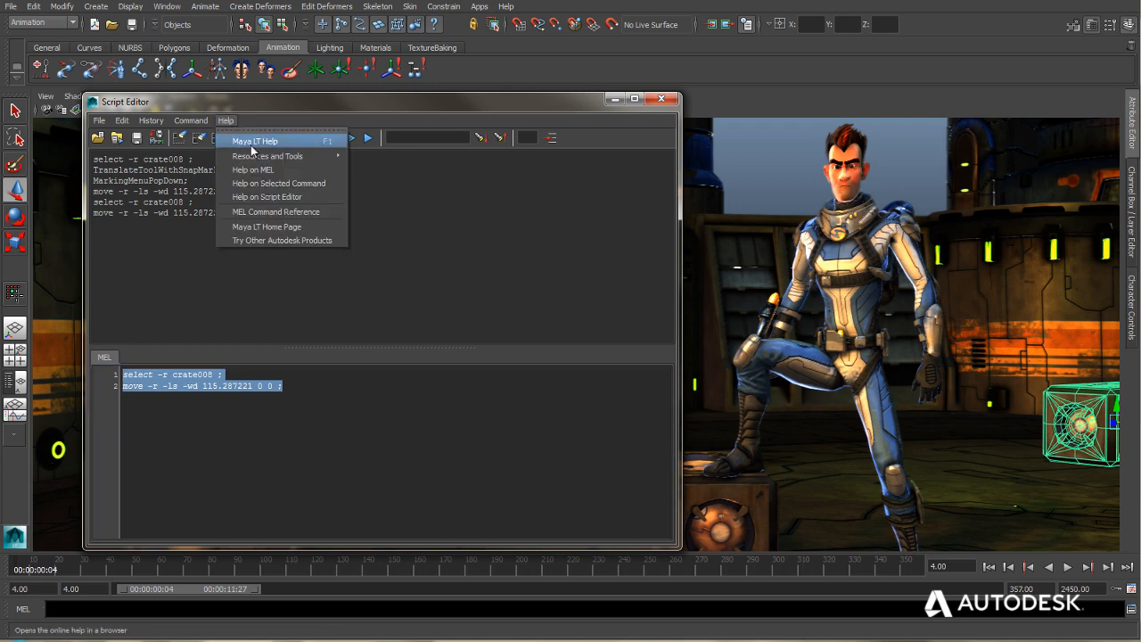
pyautogui.moveTo(275, 211)
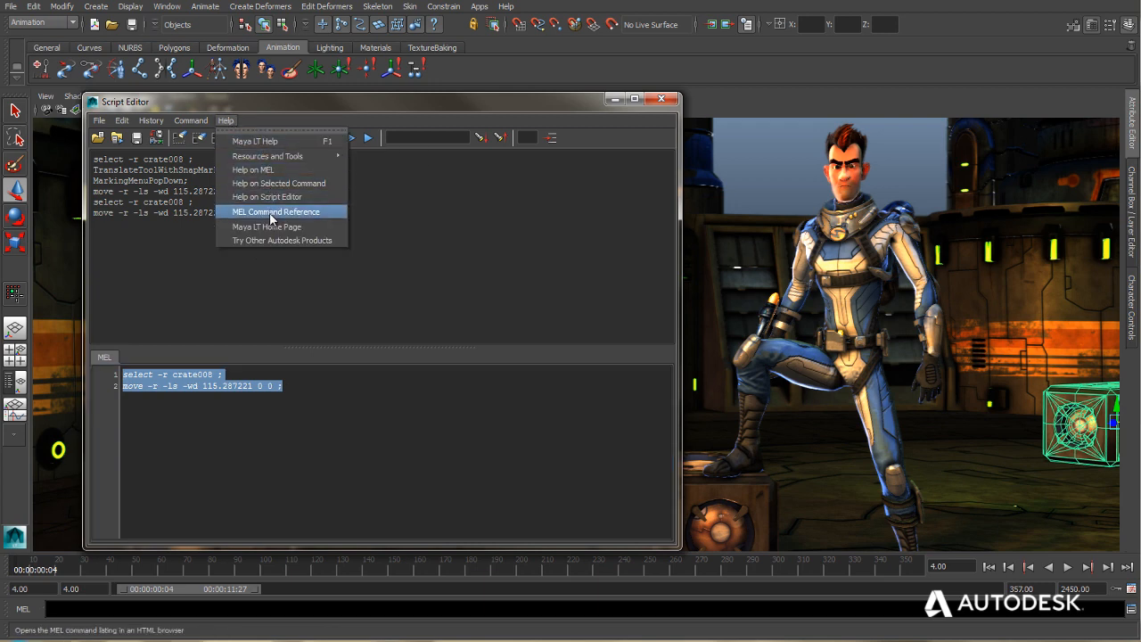
pyautogui.click(275, 211)
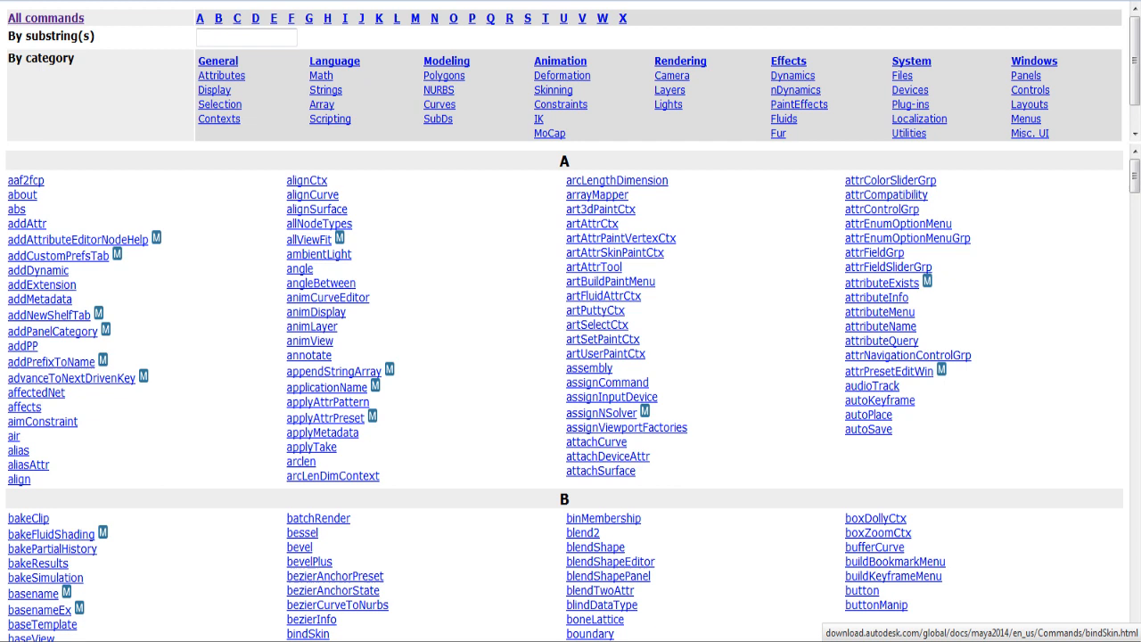
pyautogui.moveTo(257, 171)
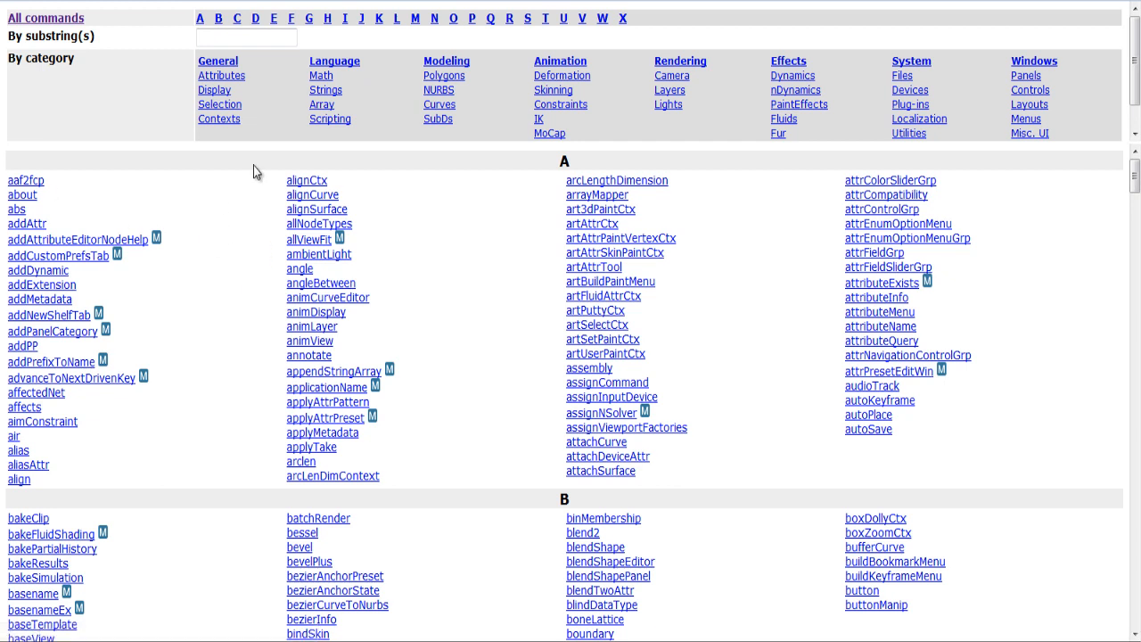
pyautogui.moveTo(473, 339)
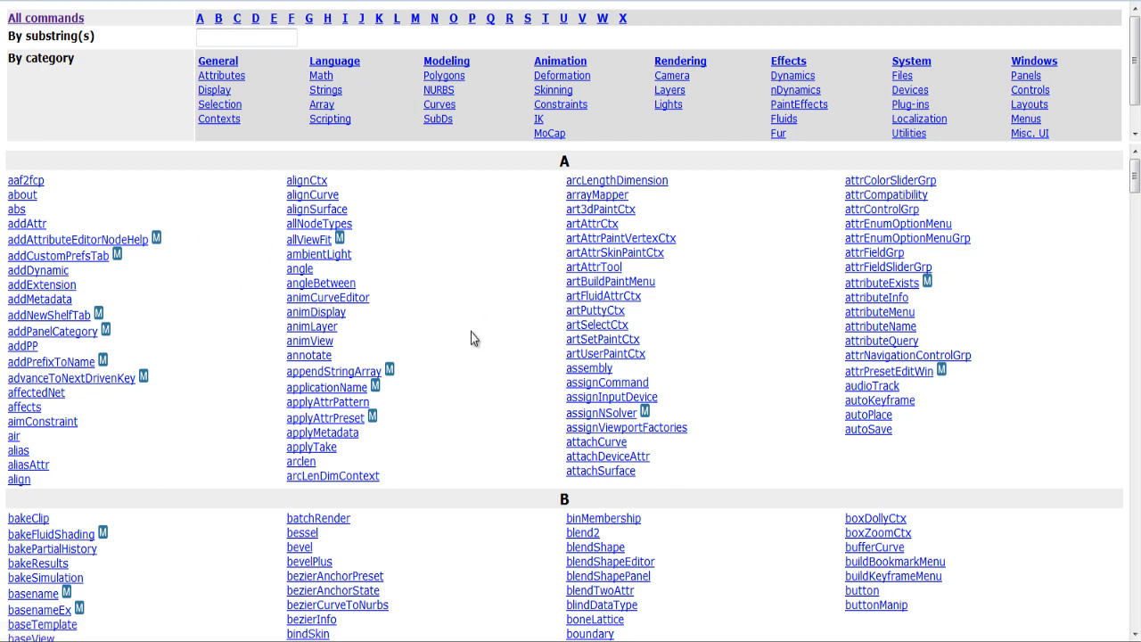
# Search the reference for 'move', open its page, and scroll to the flags table.
pyautogui.click(247, 38)
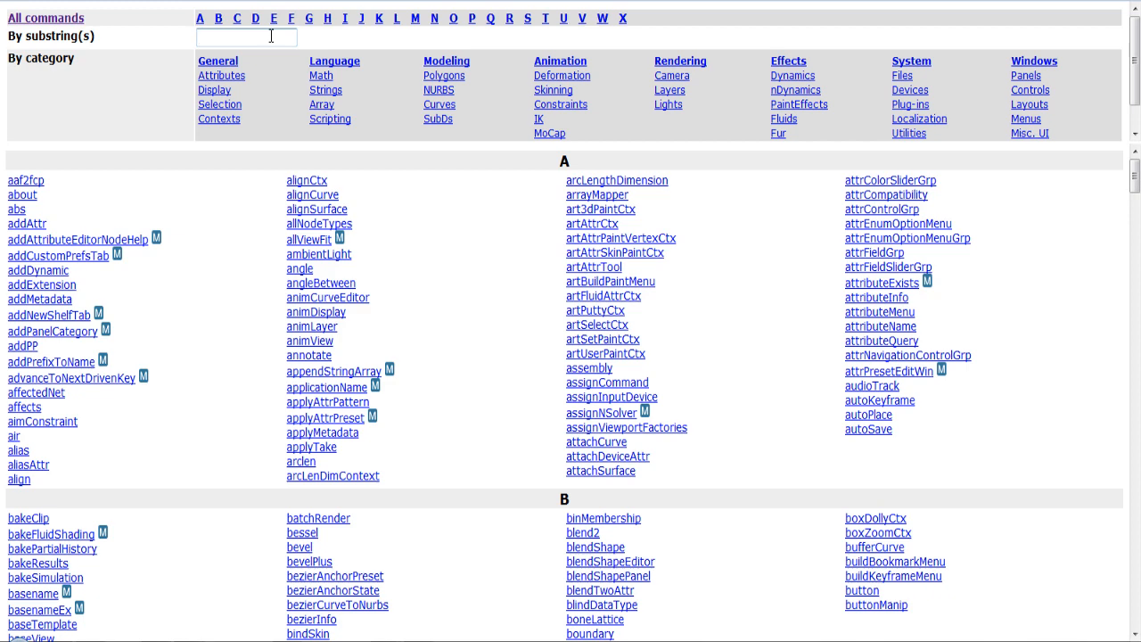
pyautogui.write('move')
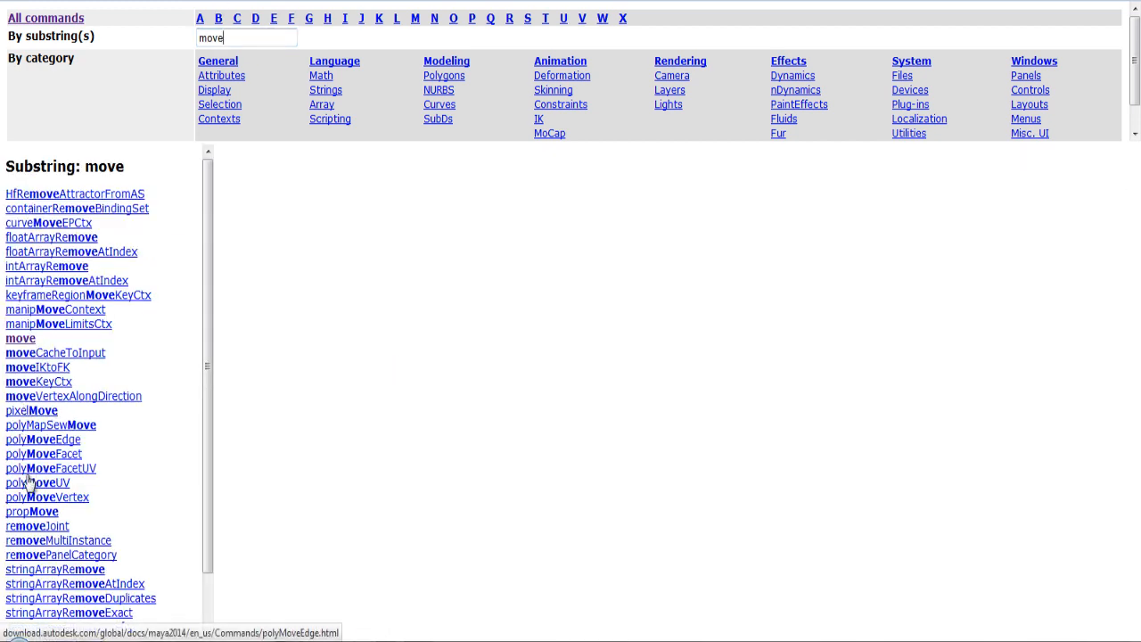
pyautogui.click(20, 338)
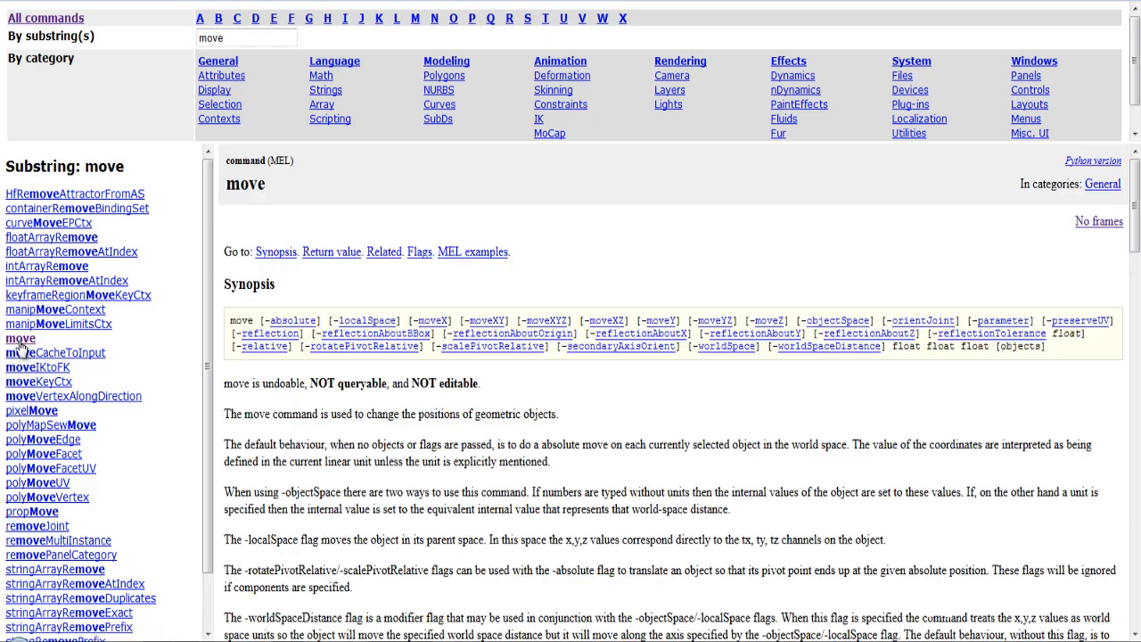
pyautogui.scroll(-3)
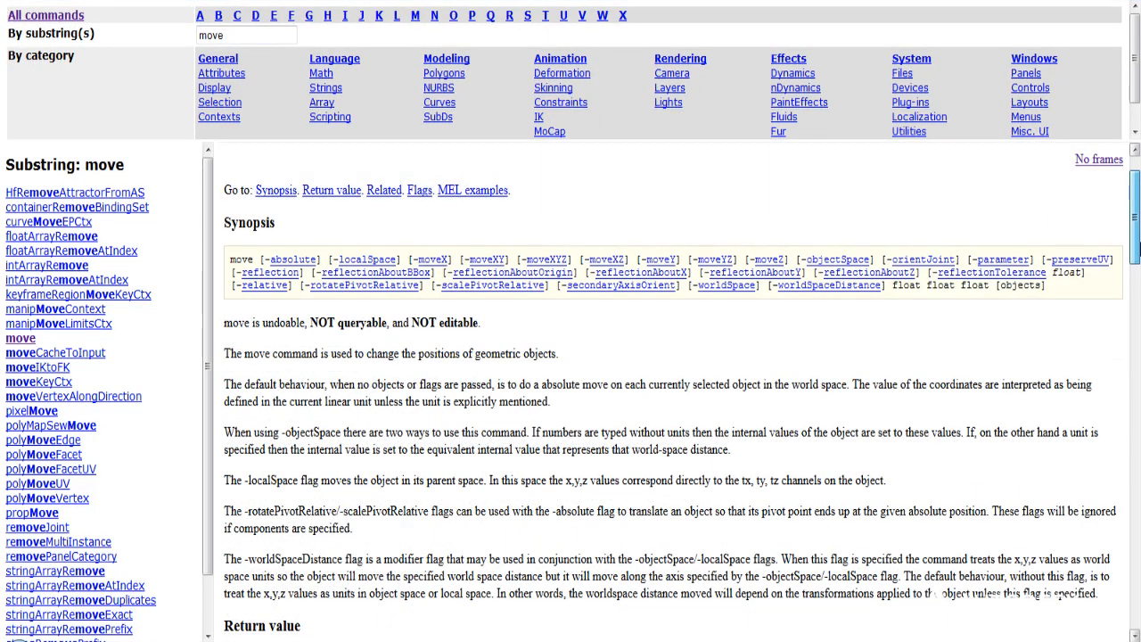
pyautogui.scroll(-3)
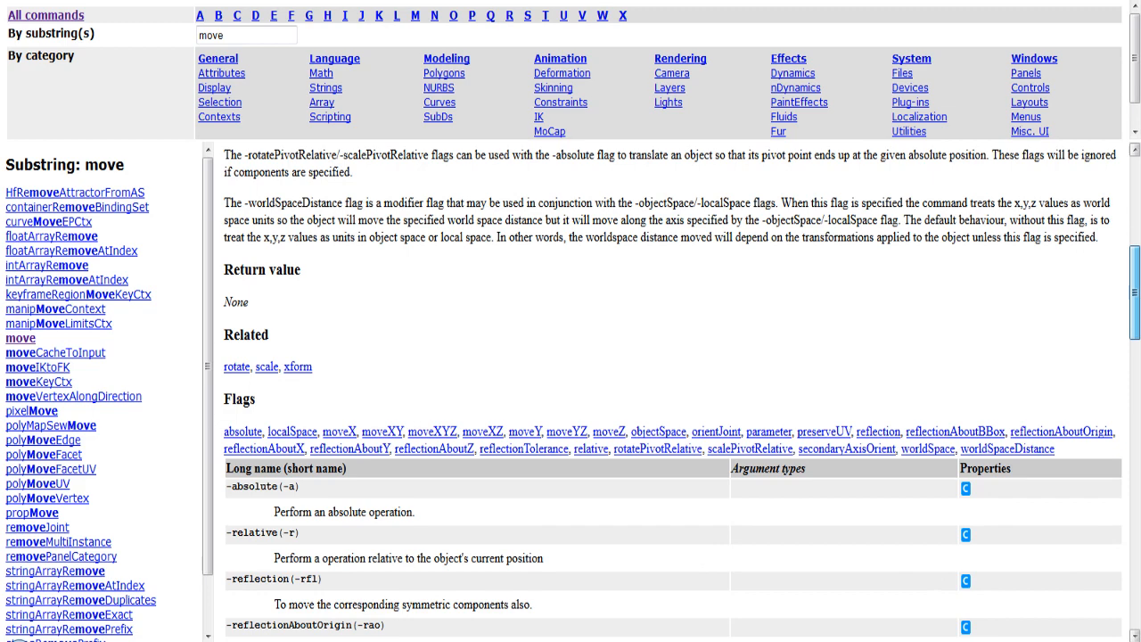
pyautogui.scroll(-3)
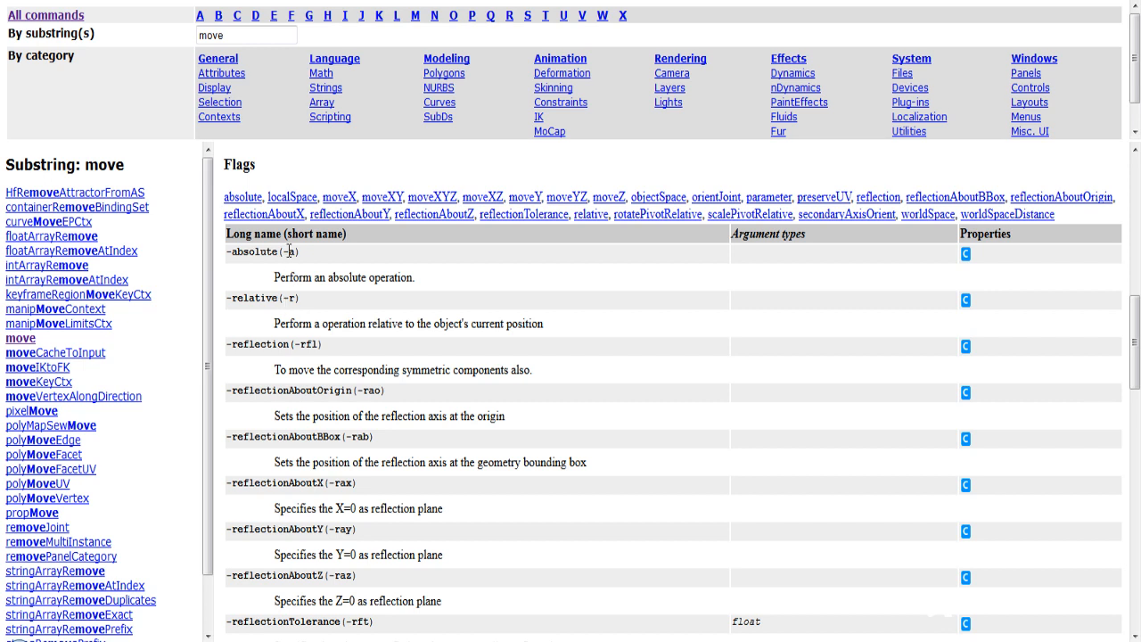
pyautogui.moveTo(312, 310)
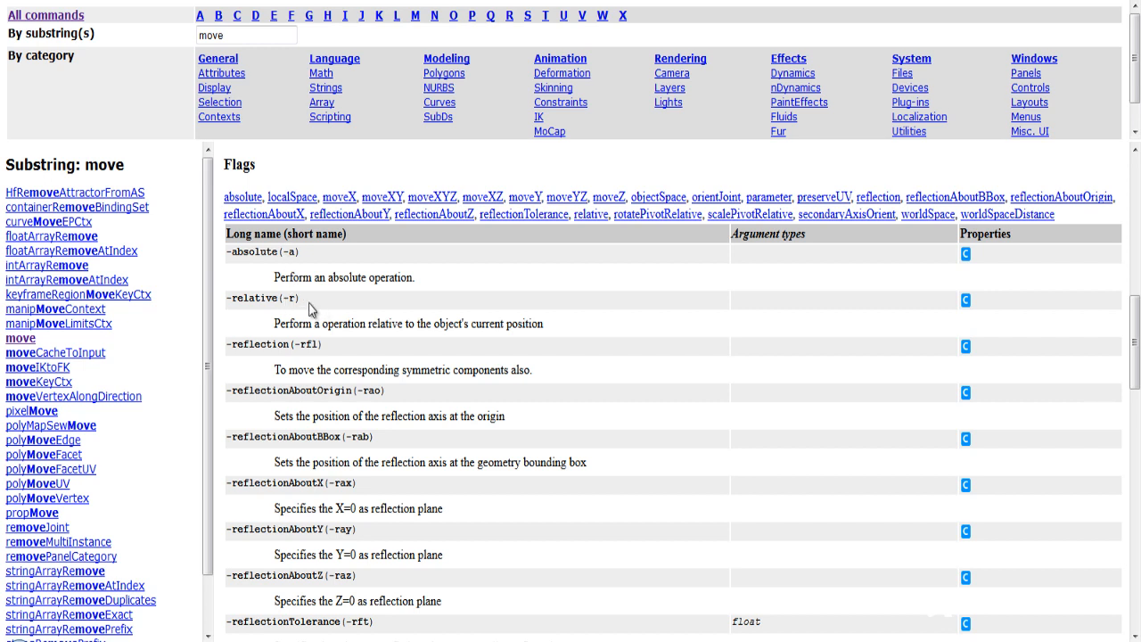
pyautogui.moveTo(55, 352)
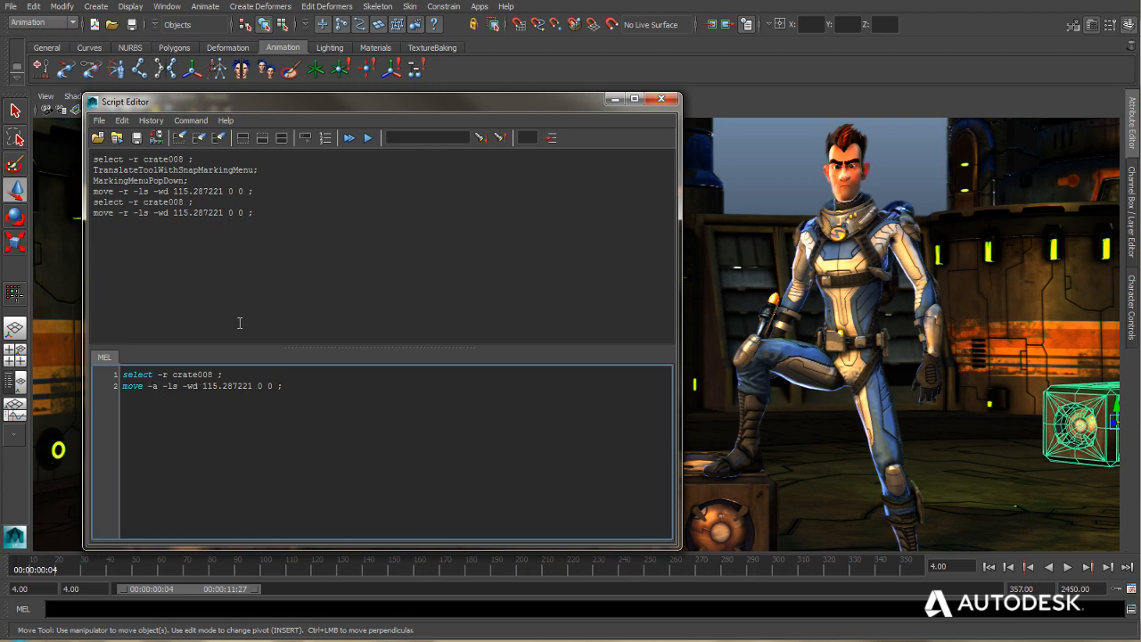
# Run both script lines with the absolute flag on crate008, then clear the editor.
pyautogui.moveTo(123, 374); pyautogui.dragTo(283, 386)
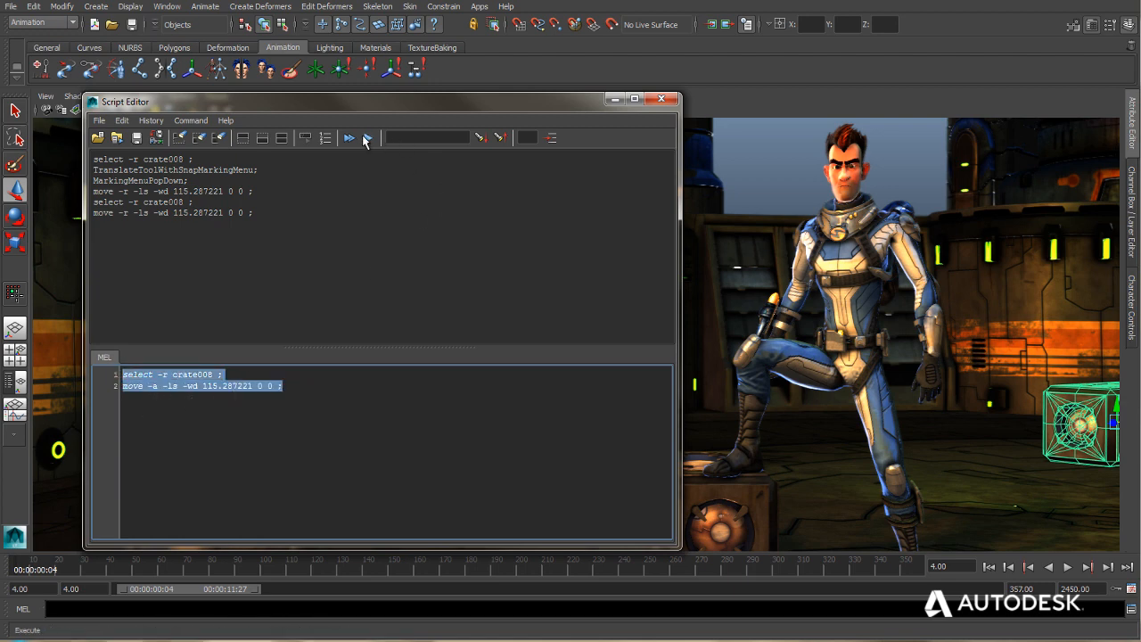
pyautogui.click(348, 138)
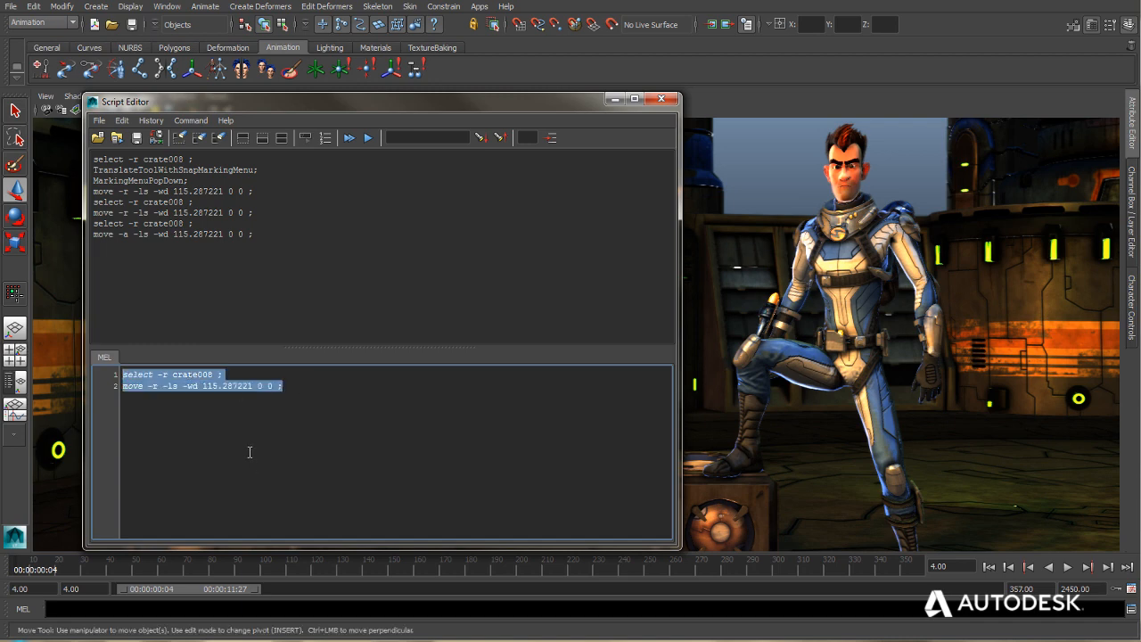
pyautogui.click(218, 137)
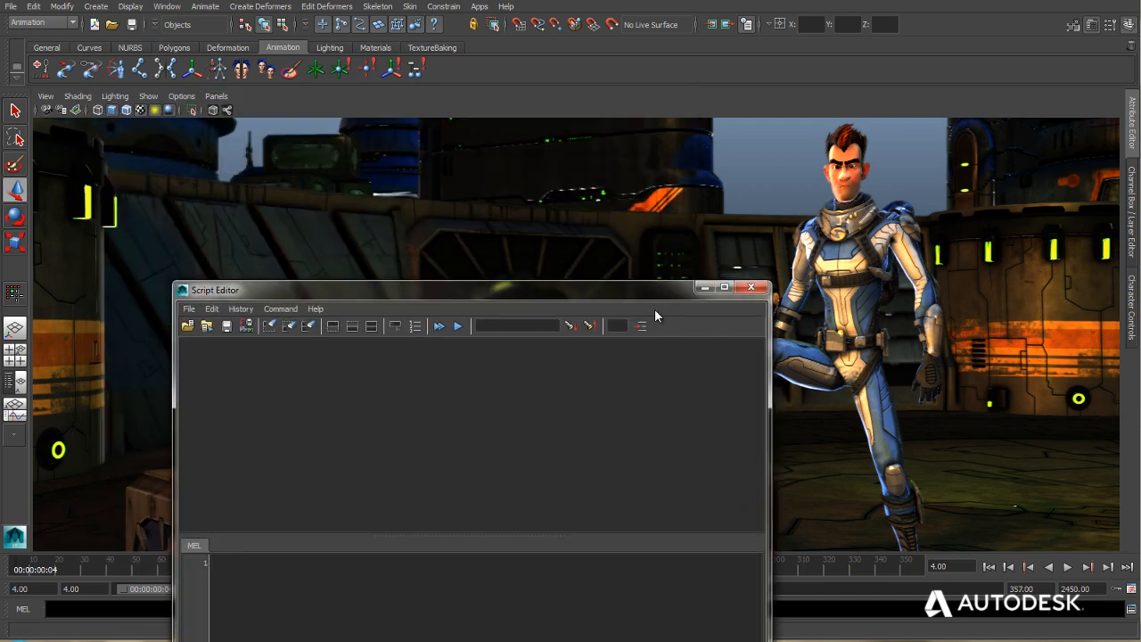
# Minimize the Script Editor out of the way of the viewport.
pyautogui.click(751, 287)
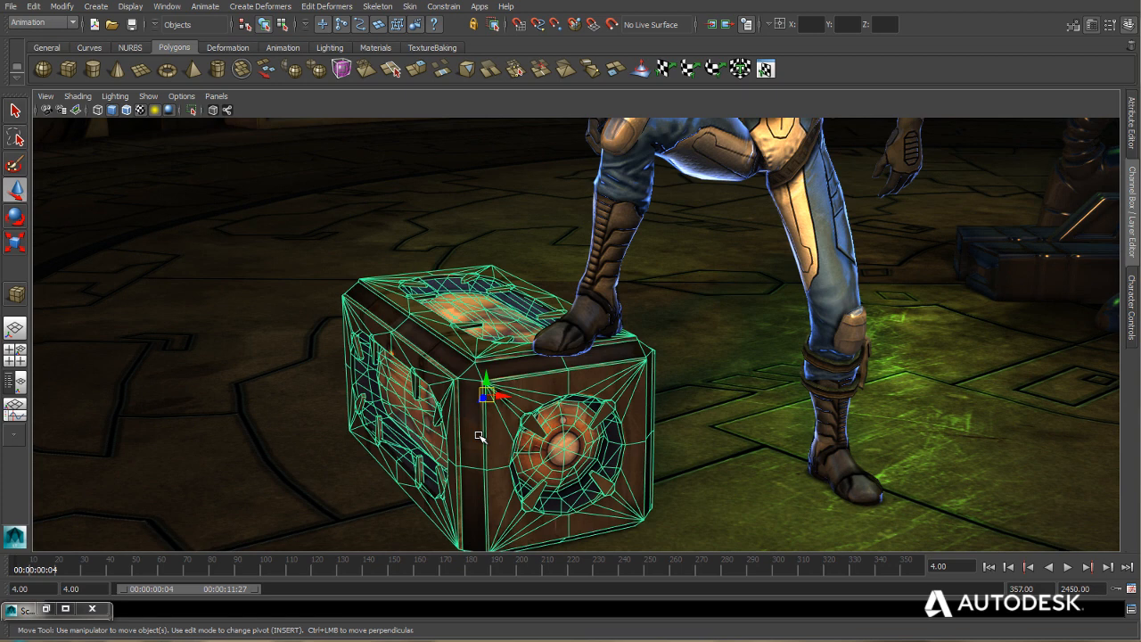
pyautogui.moveTo(464, 373)
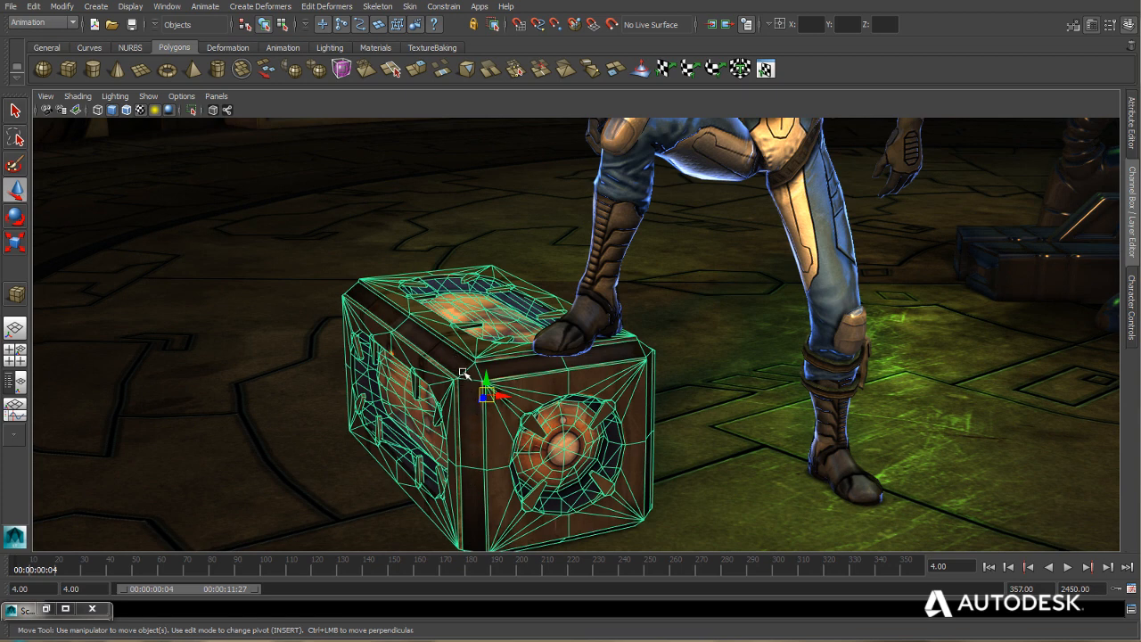
pyautogui.moveTo(376, 283)
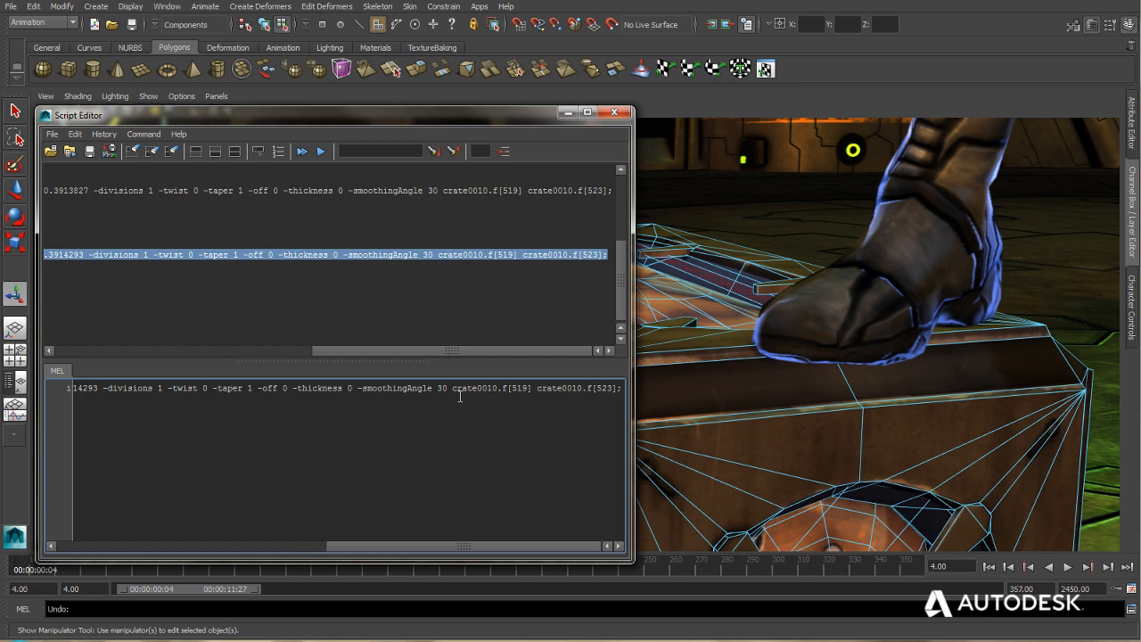
# Select parts of the polyExtrudeFacet command text in the Script Editor.
pyautogui.doubleClick(602, 388)
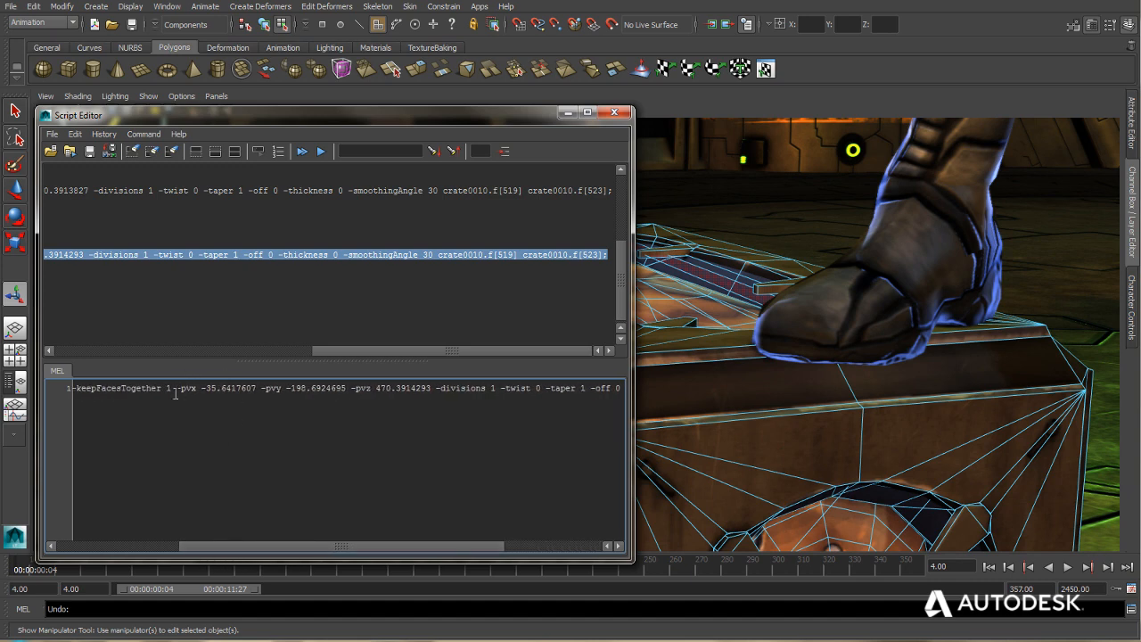
pyautogui.moveTo(174, 388); pyautogui.dragTo(419, 388)
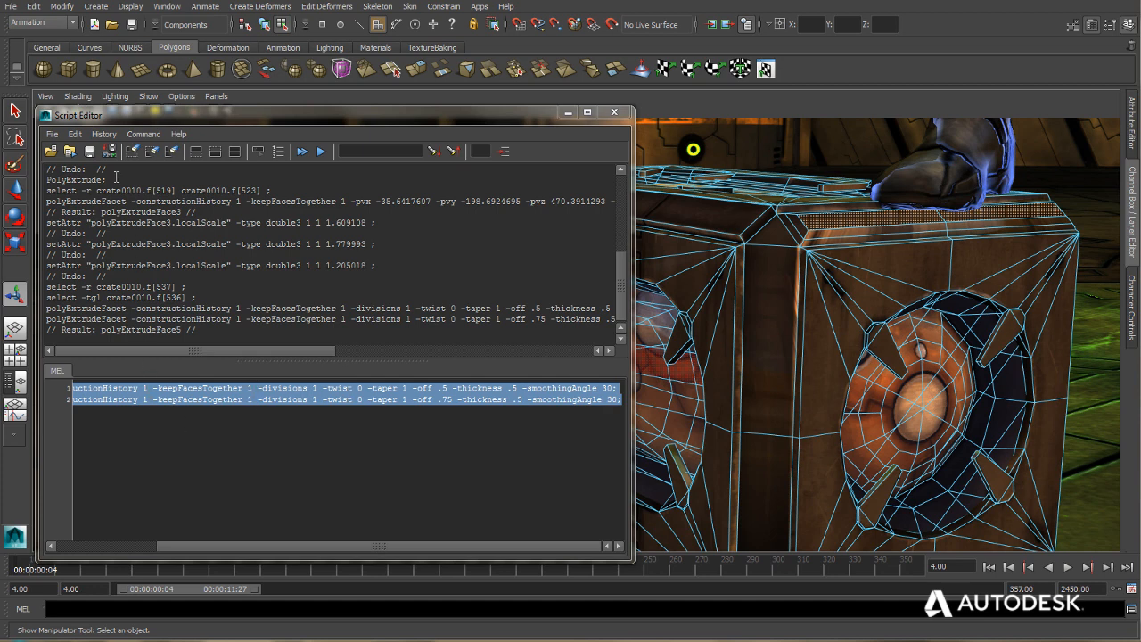
pyautogui.moveTo(109, 150)
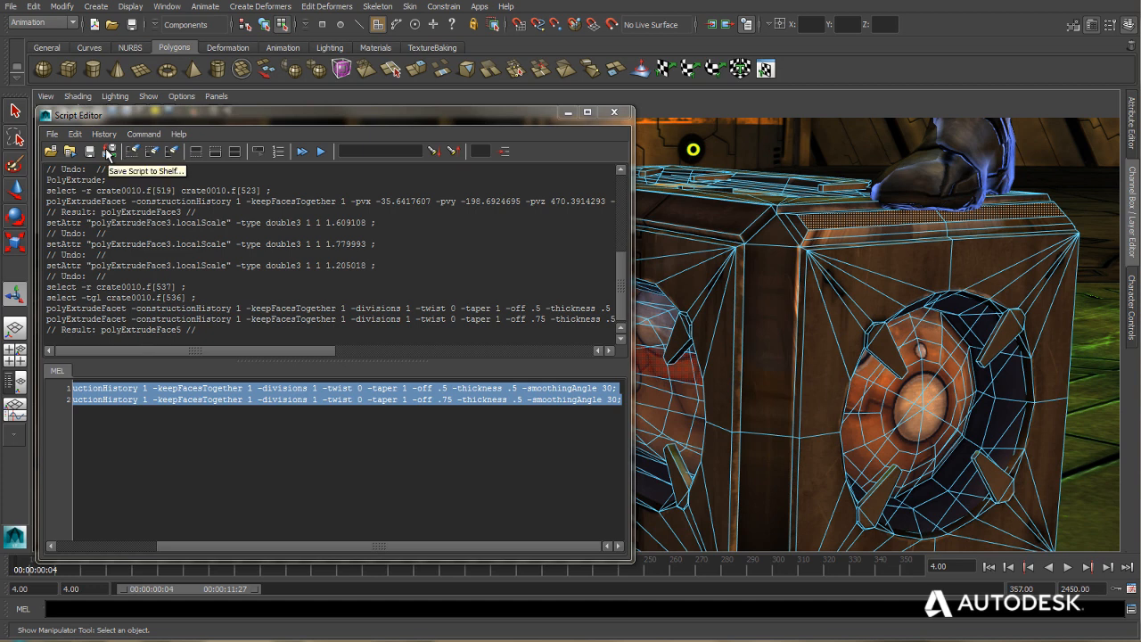
# Save the two extrude commands as a new shelf button named CrateExtrude.
pyautogui.click(111, 151)
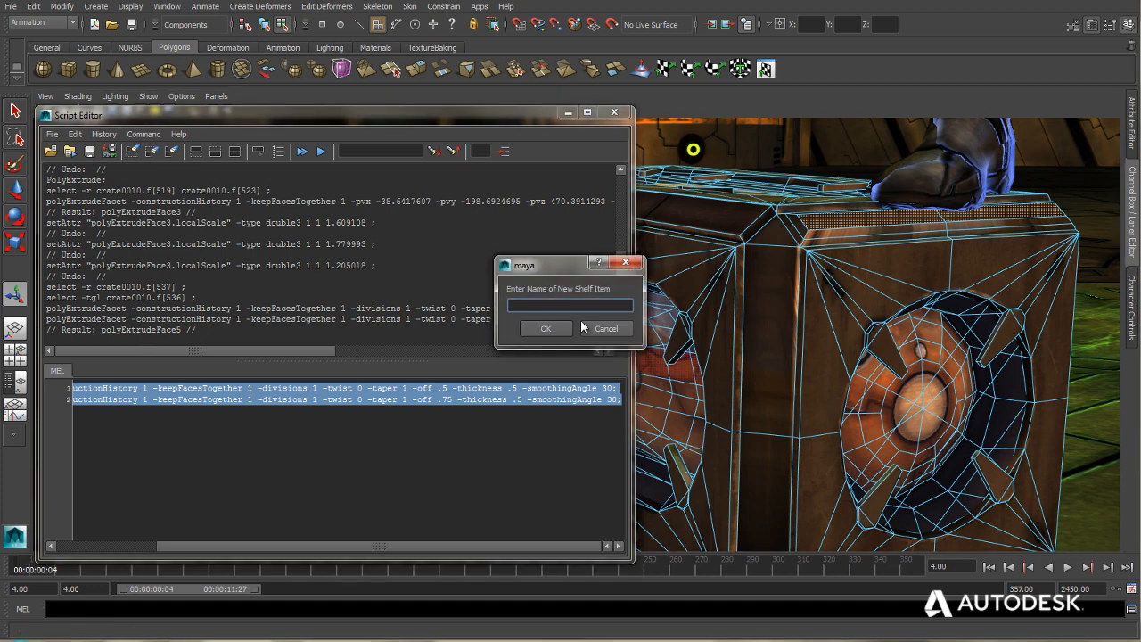
pyautogui.write('c')
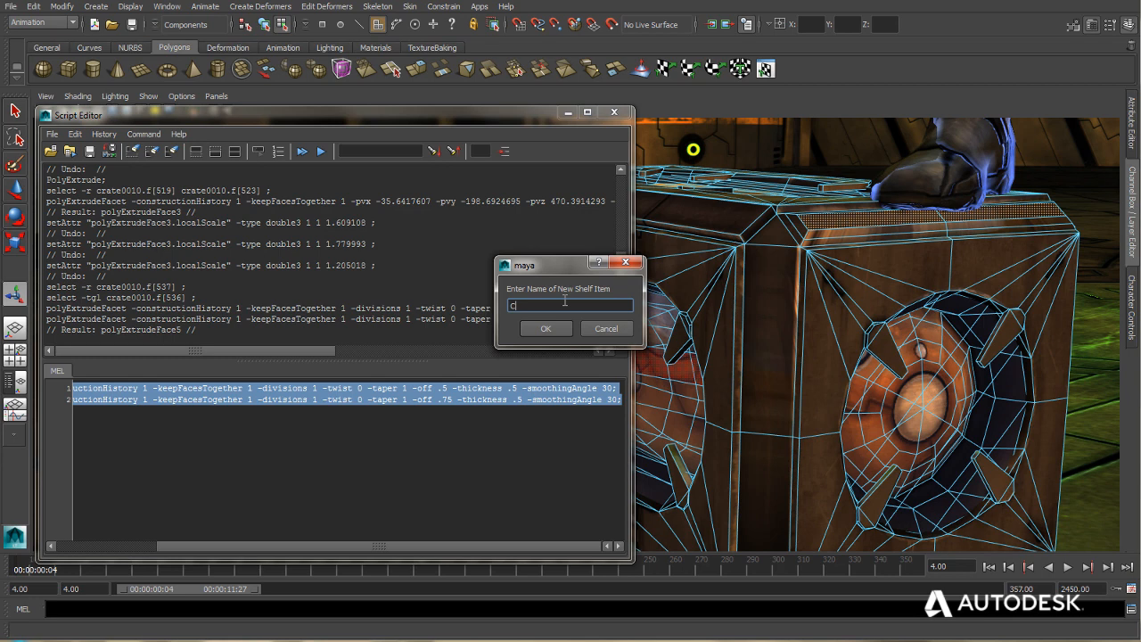
pyautogui.write('rateEd')
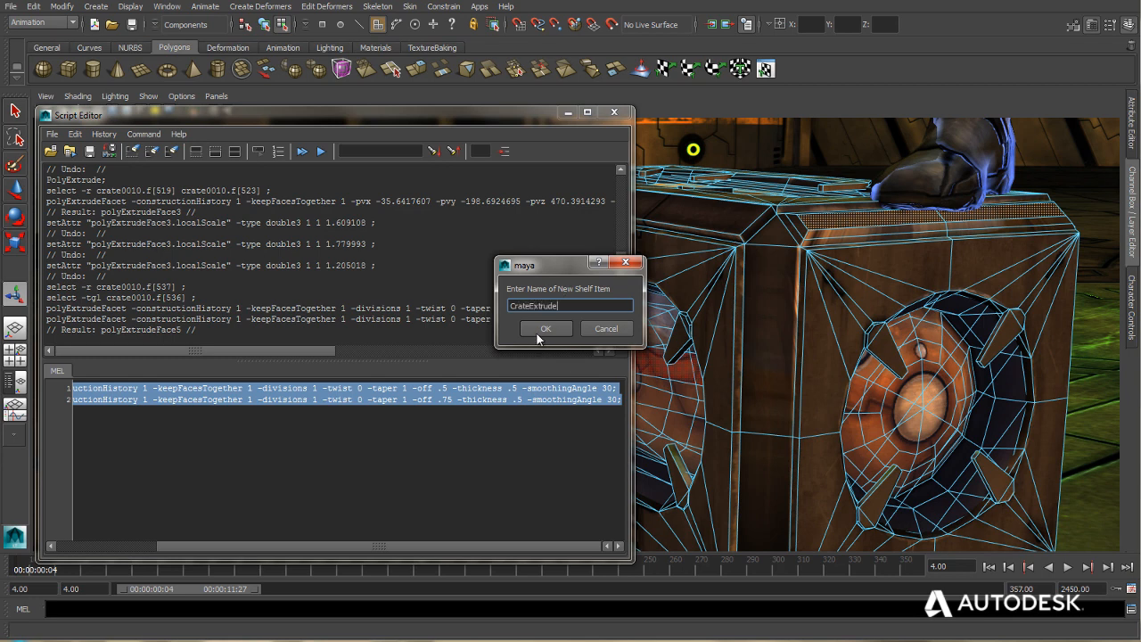
pyautogui.click(545, 328)
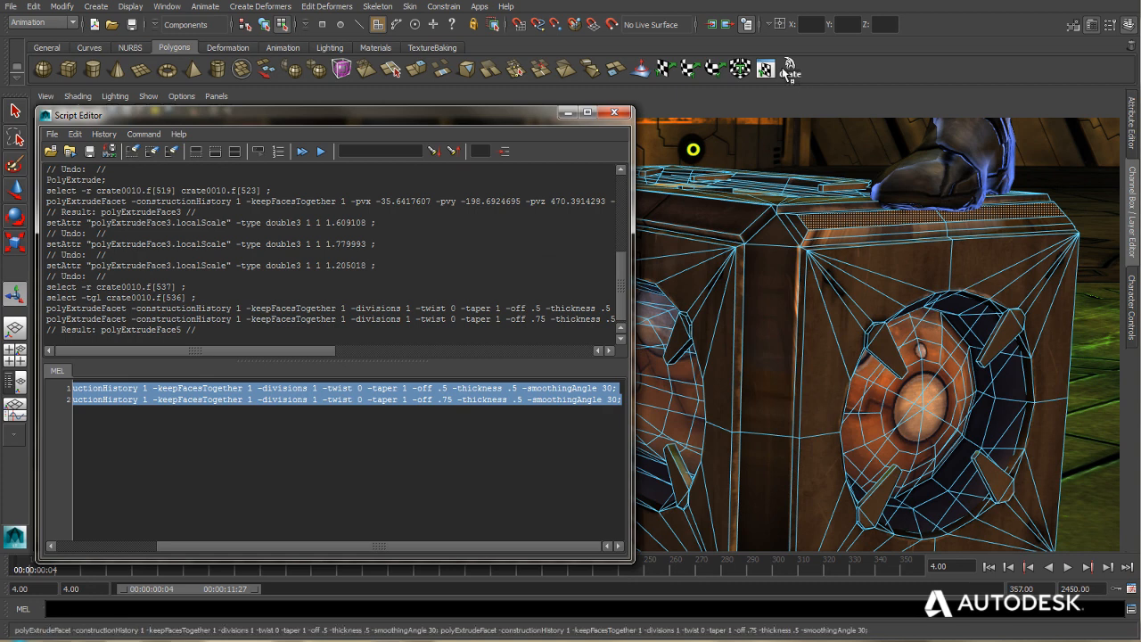
# Open Edit on the CrateExtrude shelf button to review its stored commands.
pyautogui.rightClick(789, 69)
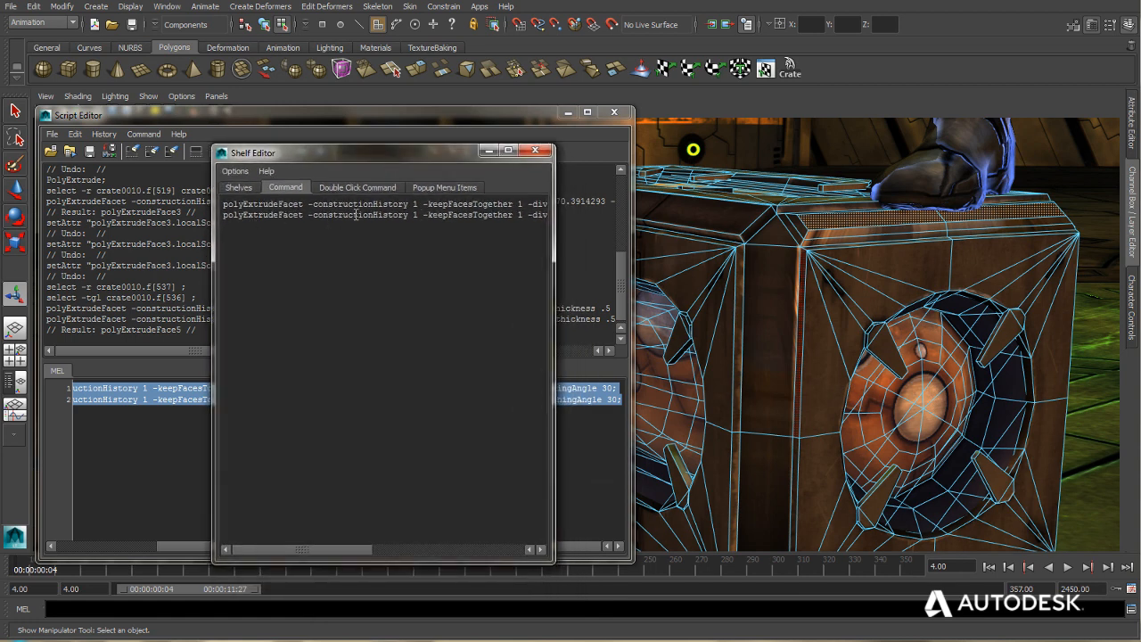
pyautogui.click(536, 149)
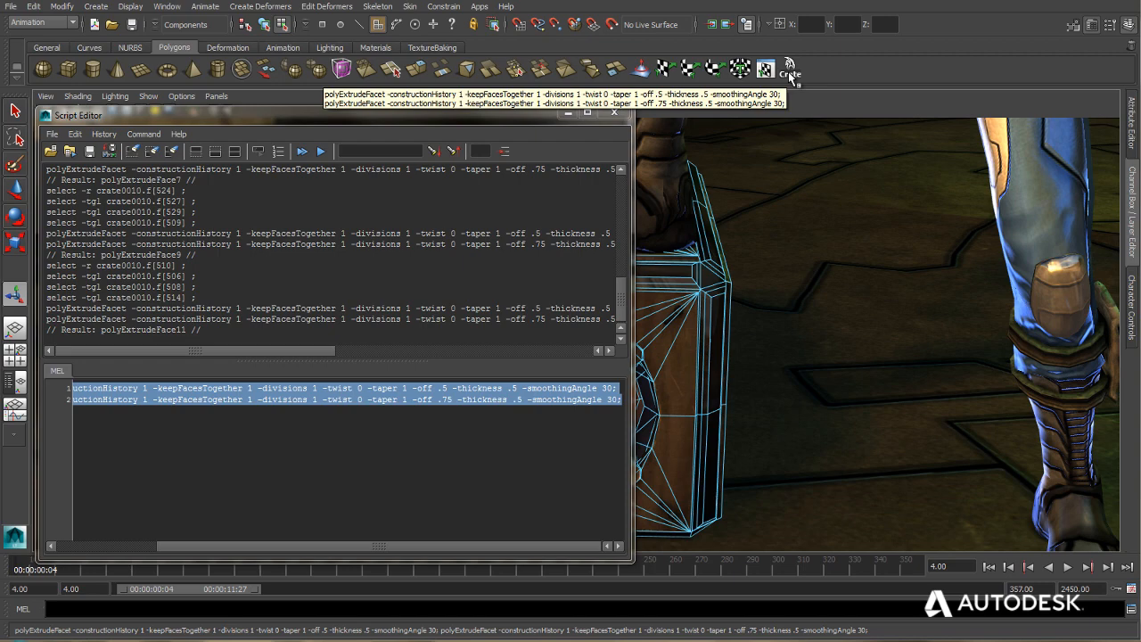
pyautogui.moveTo(793, 82)
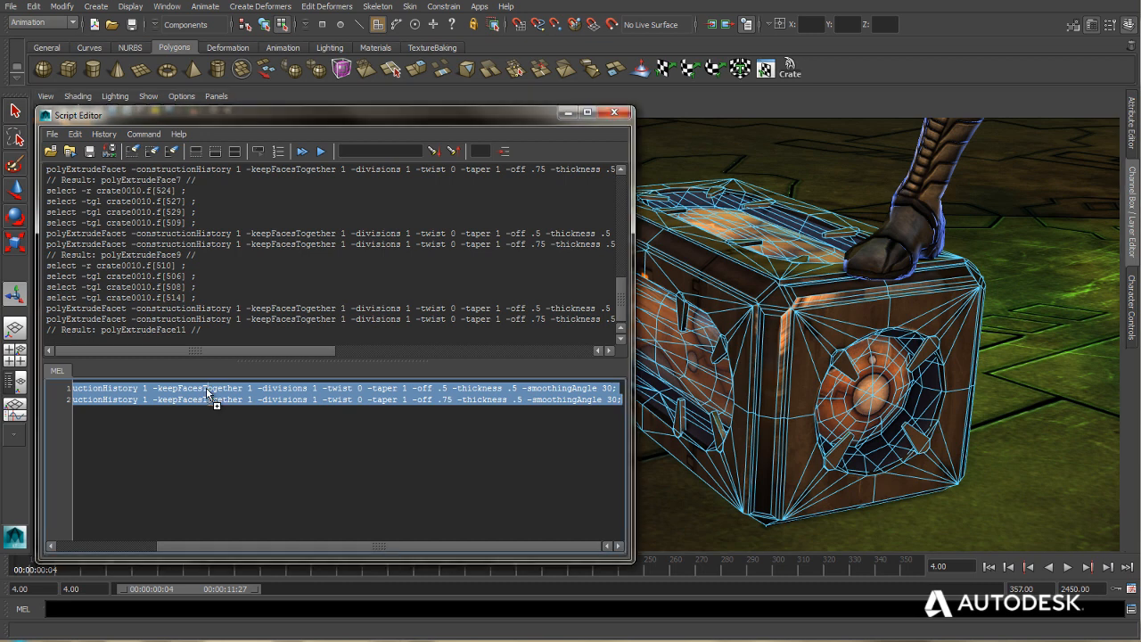
pyautogui.moveTo(663, 165)
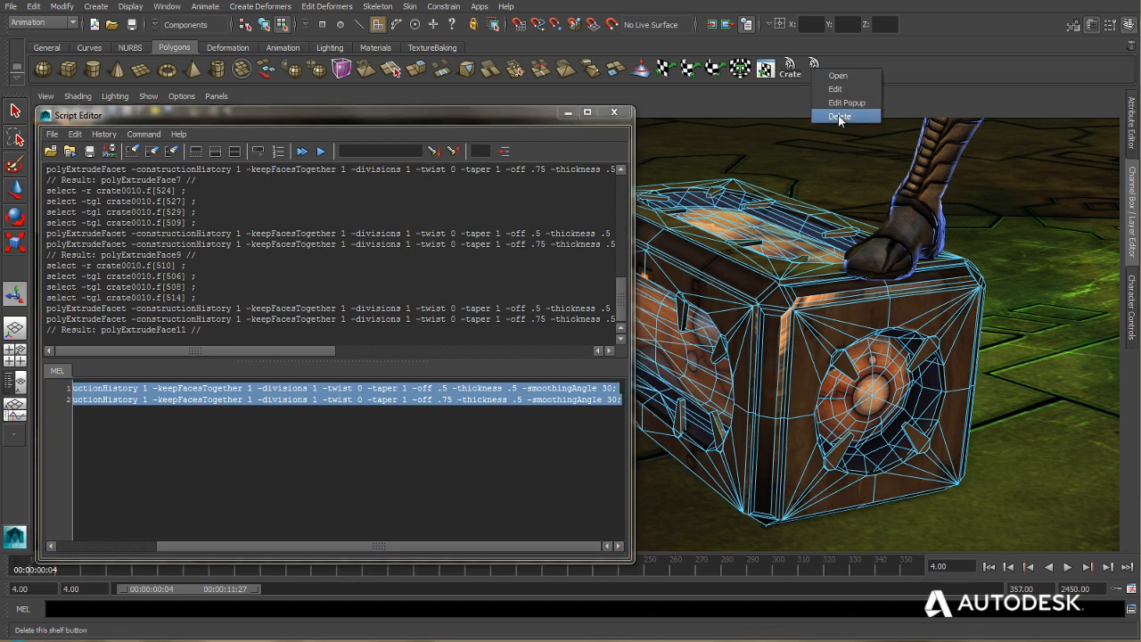
pyautogui.click(839, 116)
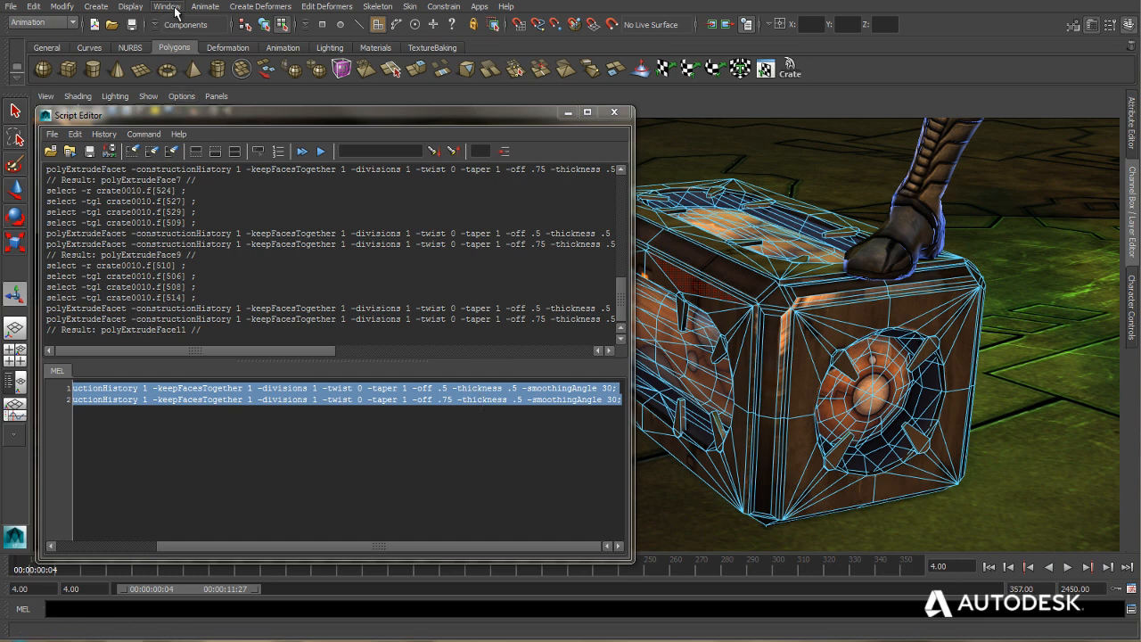
# In the Hotkey Editor, create a CrateExtrusion command in the Polygons category.
pyautogui.click(167, 6)
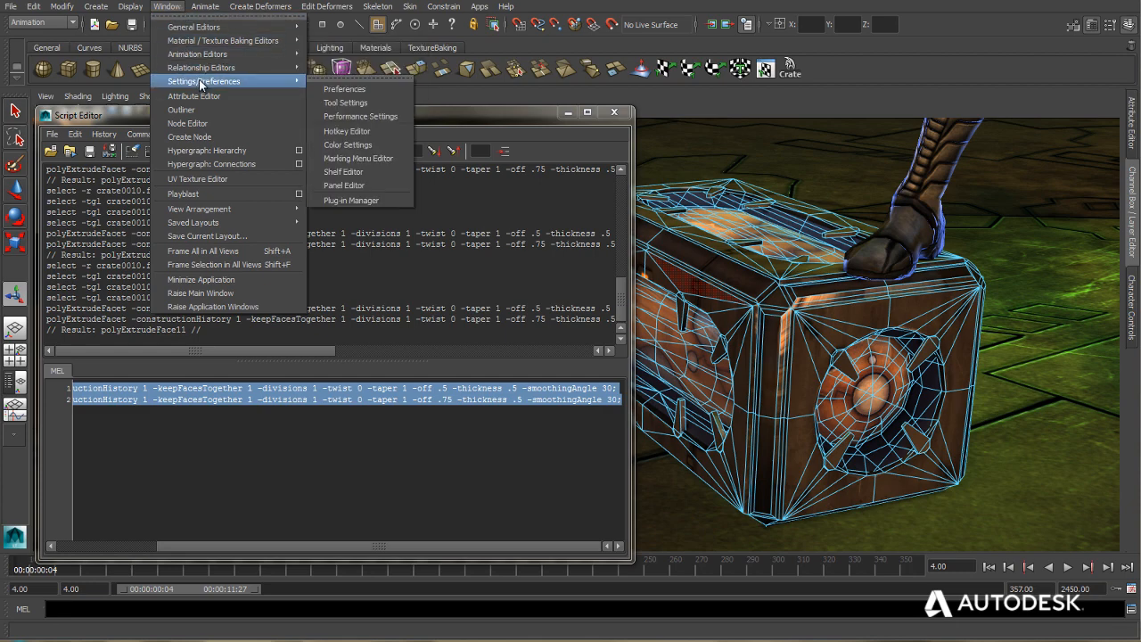
pyautogui.click(347, 131)
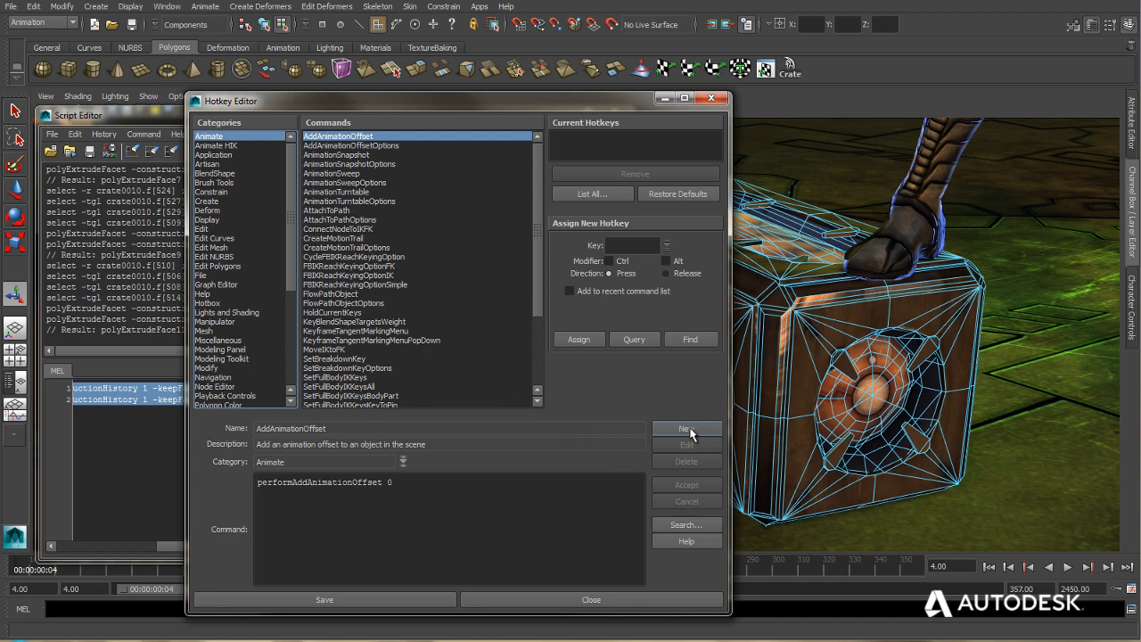
pyautogui.click(687, 429)
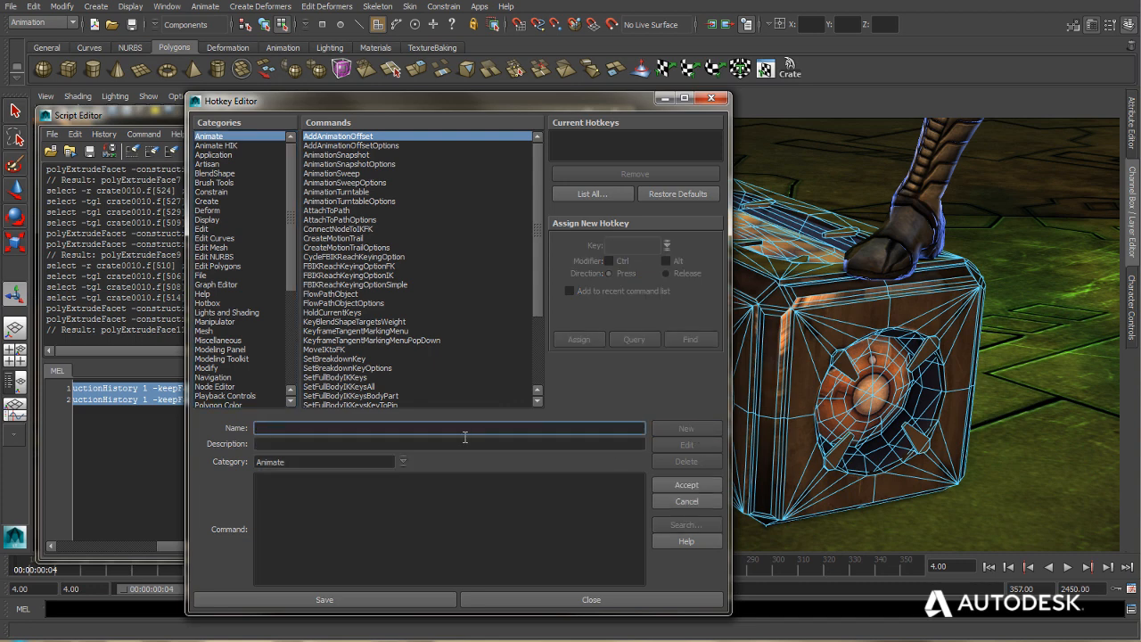
pyautogui.write('CrateExtrusion')
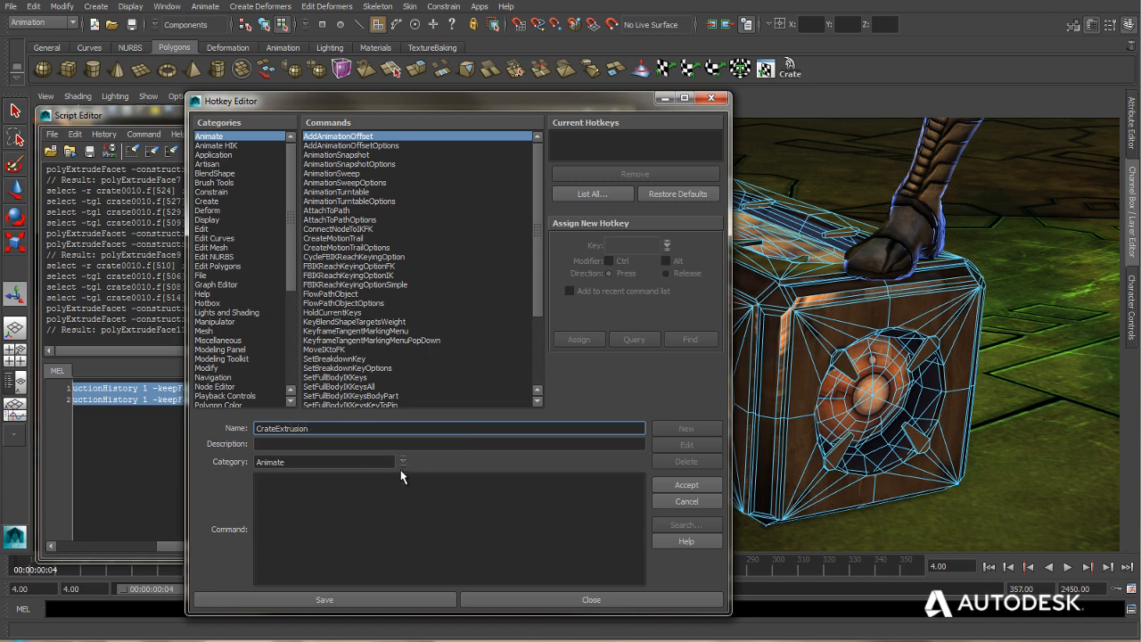
pyautogui.click(403, 461)
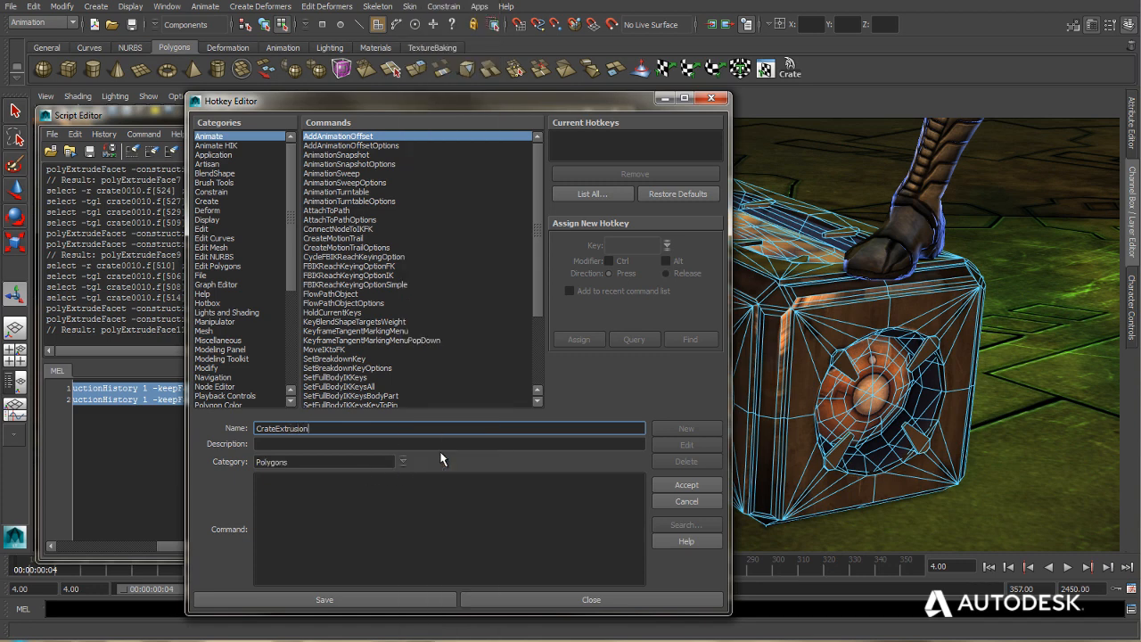
pyautogui.moveTo(563, 538)
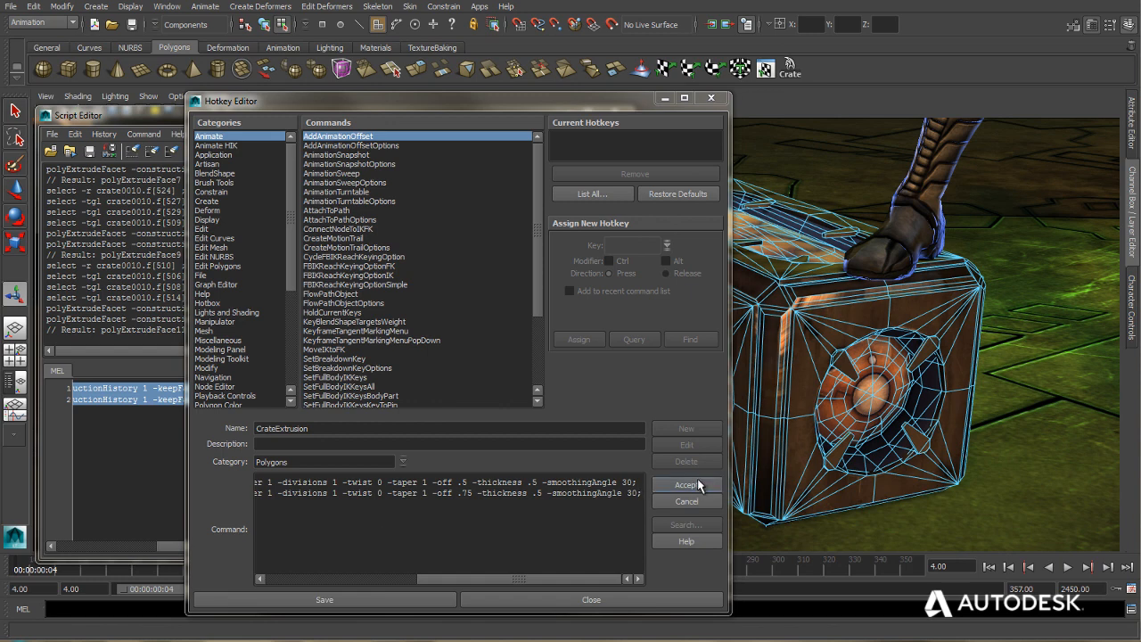
pyautogui.click(211, 395)
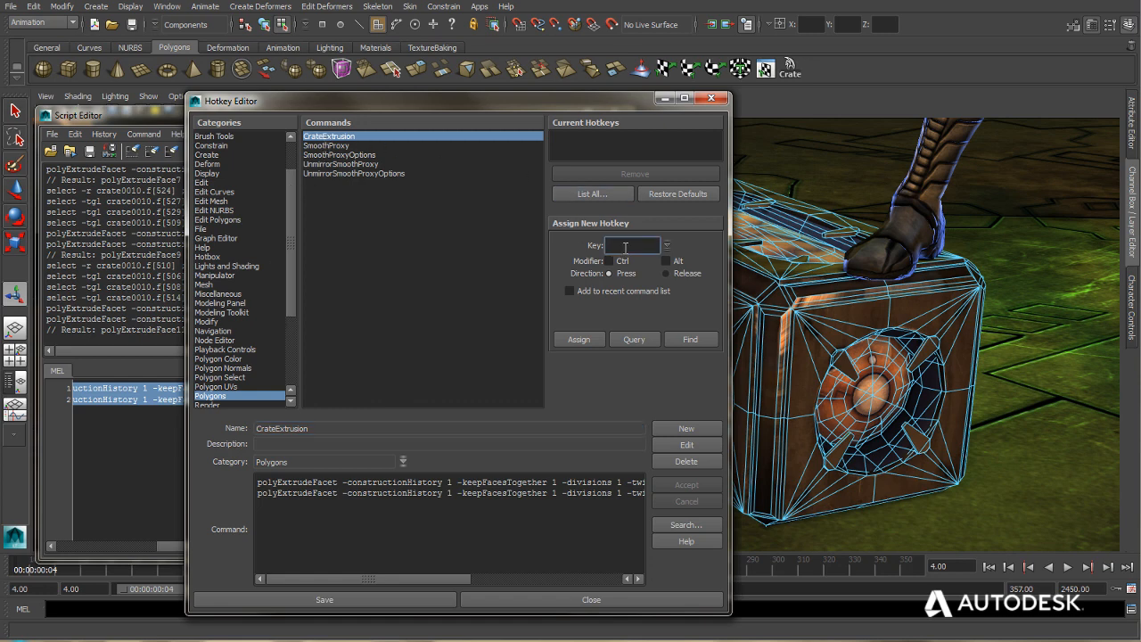
# Assign the Ctrl+Alt+Y hotkey to CrateExtrusion and accept the restart warning.
pyautogui.write('y')
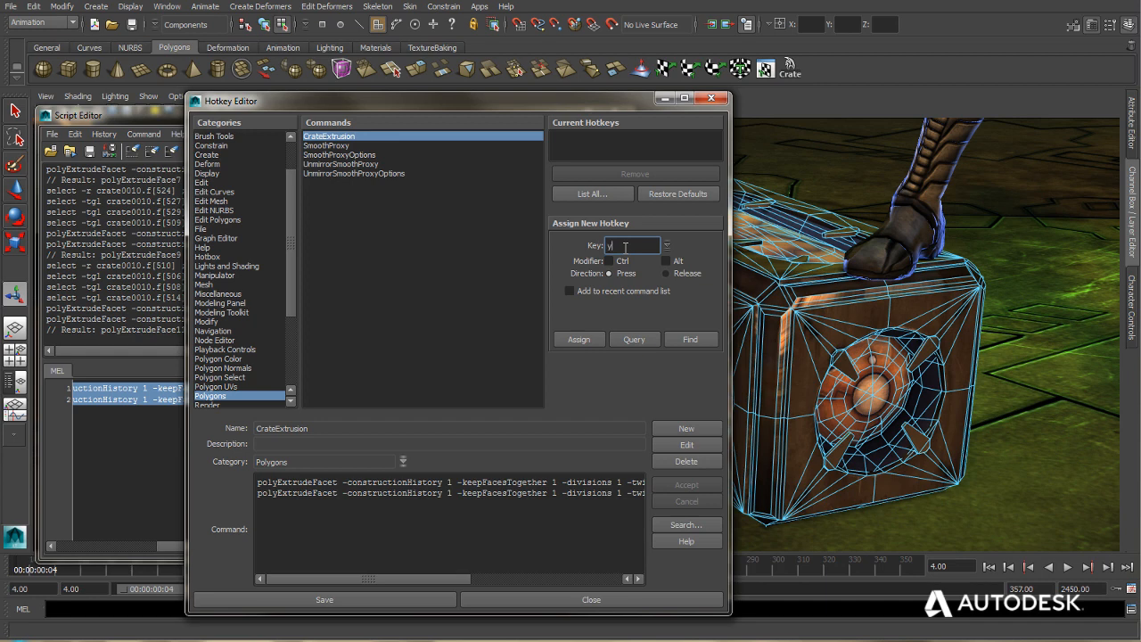
pyautogui.click(609, 260)
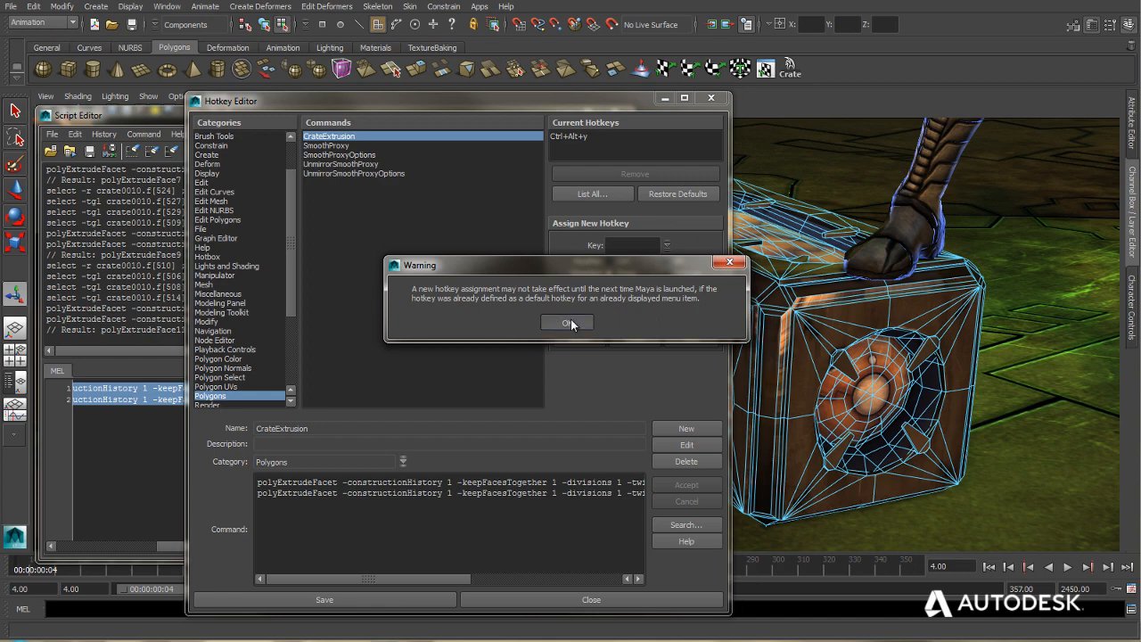
pyautogui.click(566, 322)
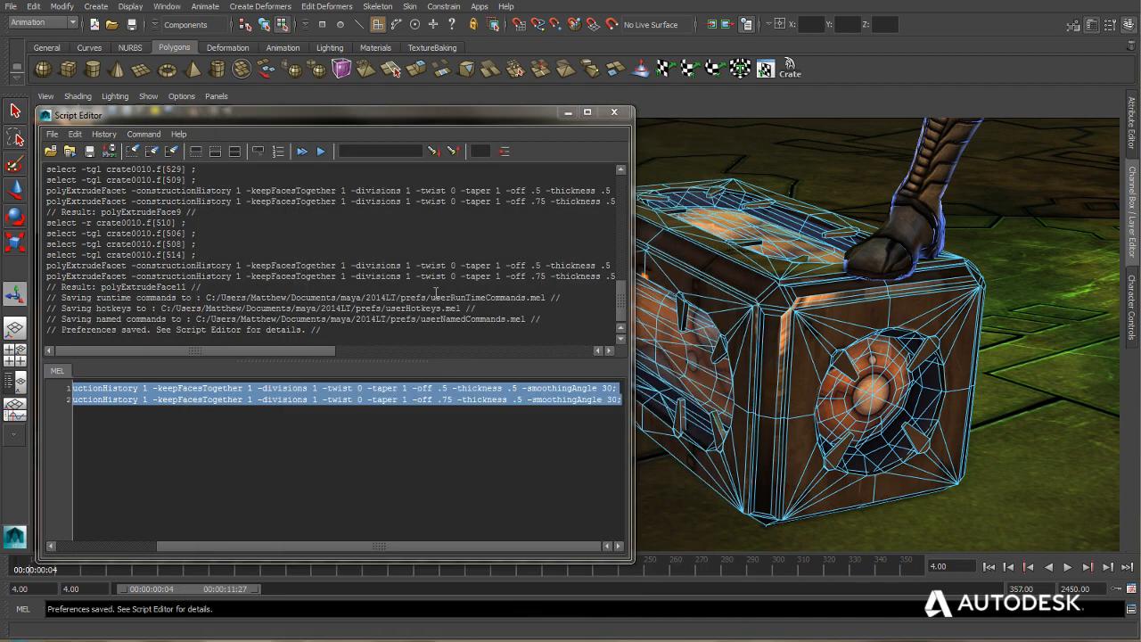
# Minimize the Script Editor and marquee-select the lower crate's corner strip faces.
pyautogui.click(614, 111)
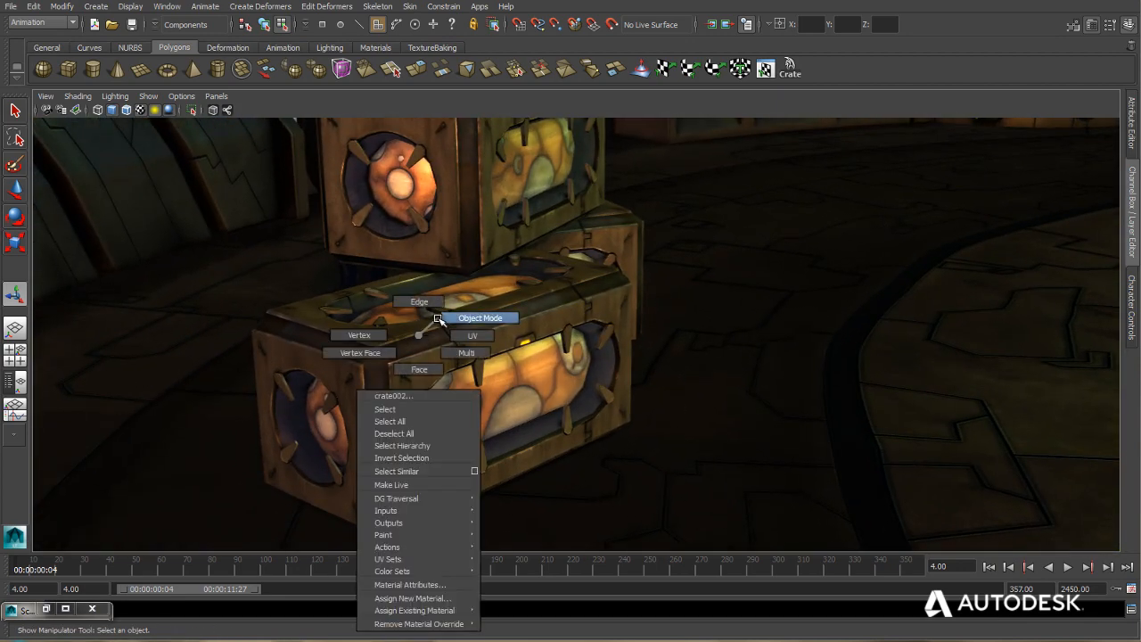
pyautogui.click(480, 318)
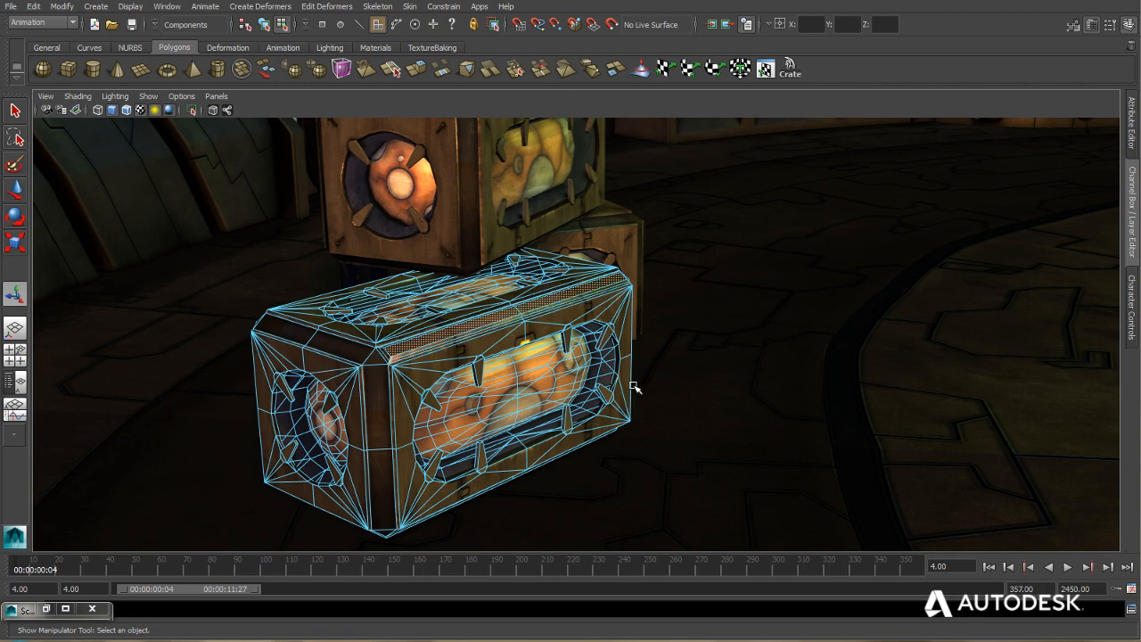
pyautogui.moveTo(635, 388); pyautogui.dragTo(350, 386)
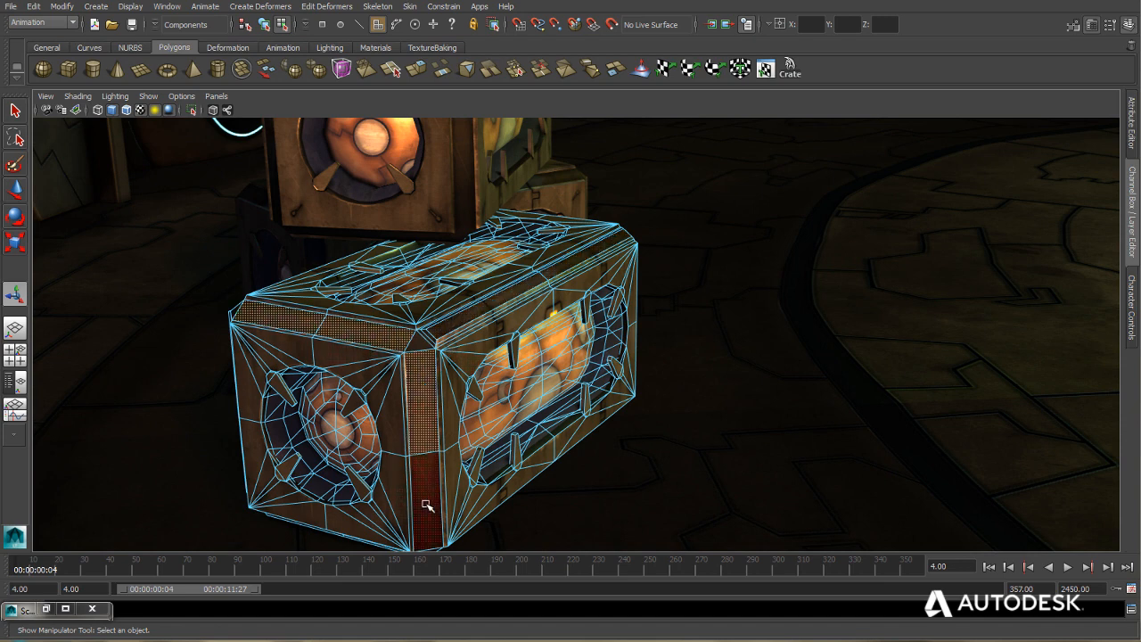
pyautogui.moveTo(428, 505); pyautogui.dragTo(660, 416)
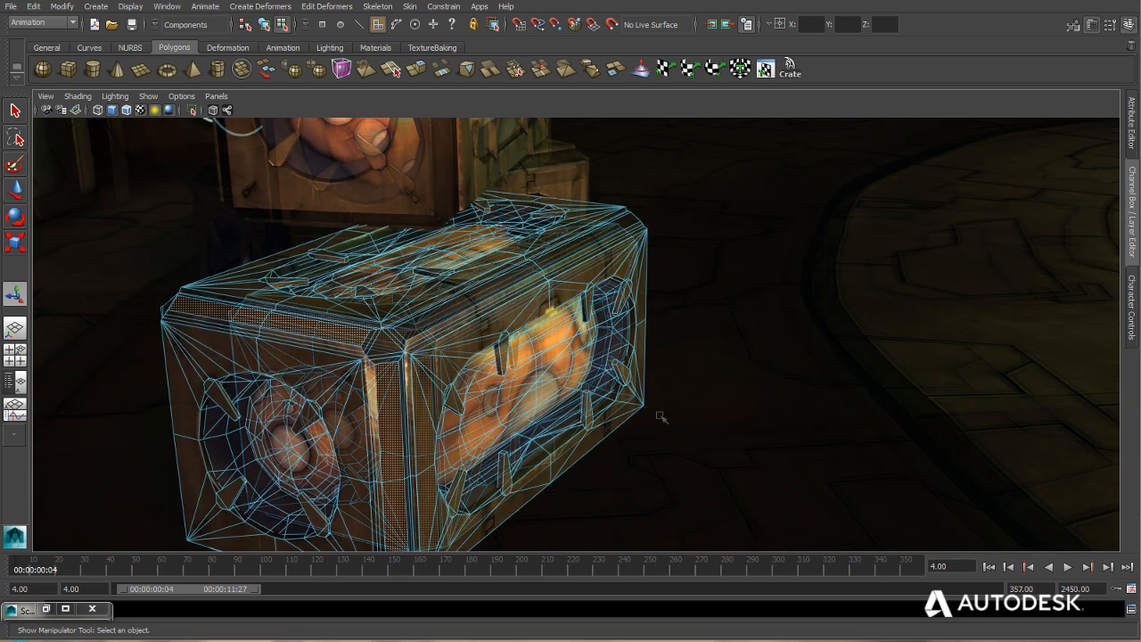